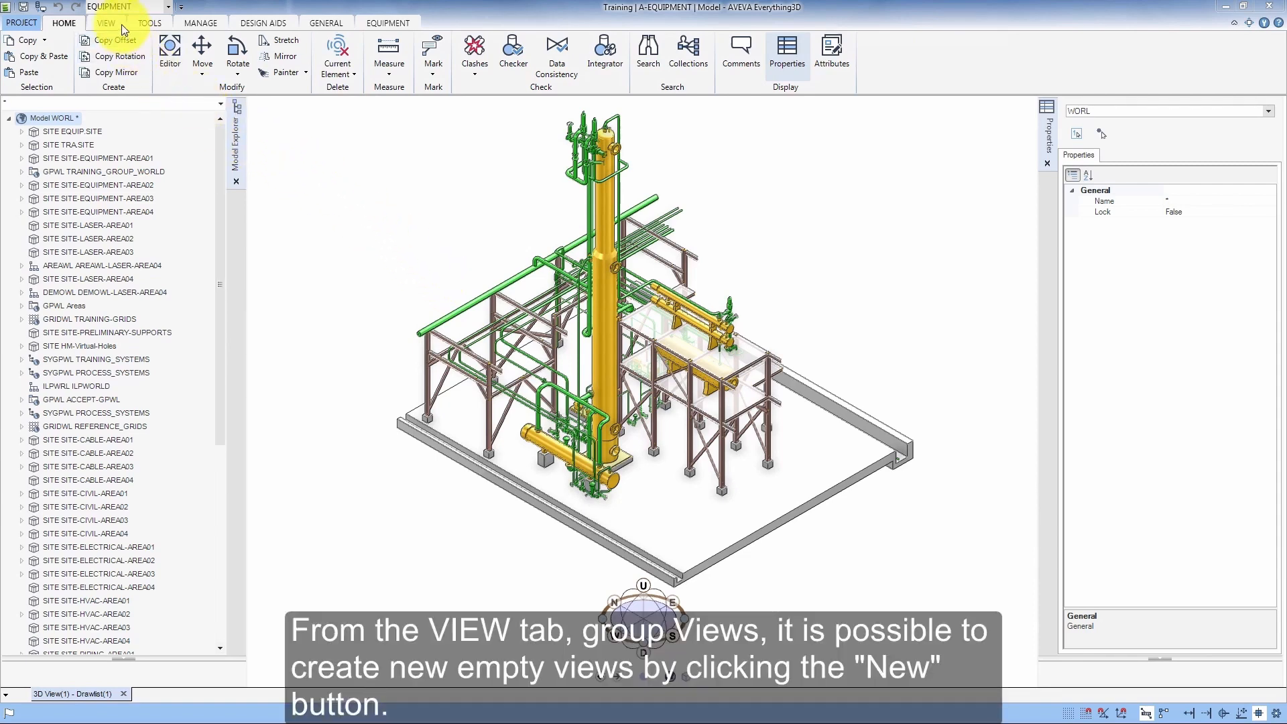
Step: Create a new empty 3D view tab using New in the VIEW tab's Views group
left_click(105, 23)
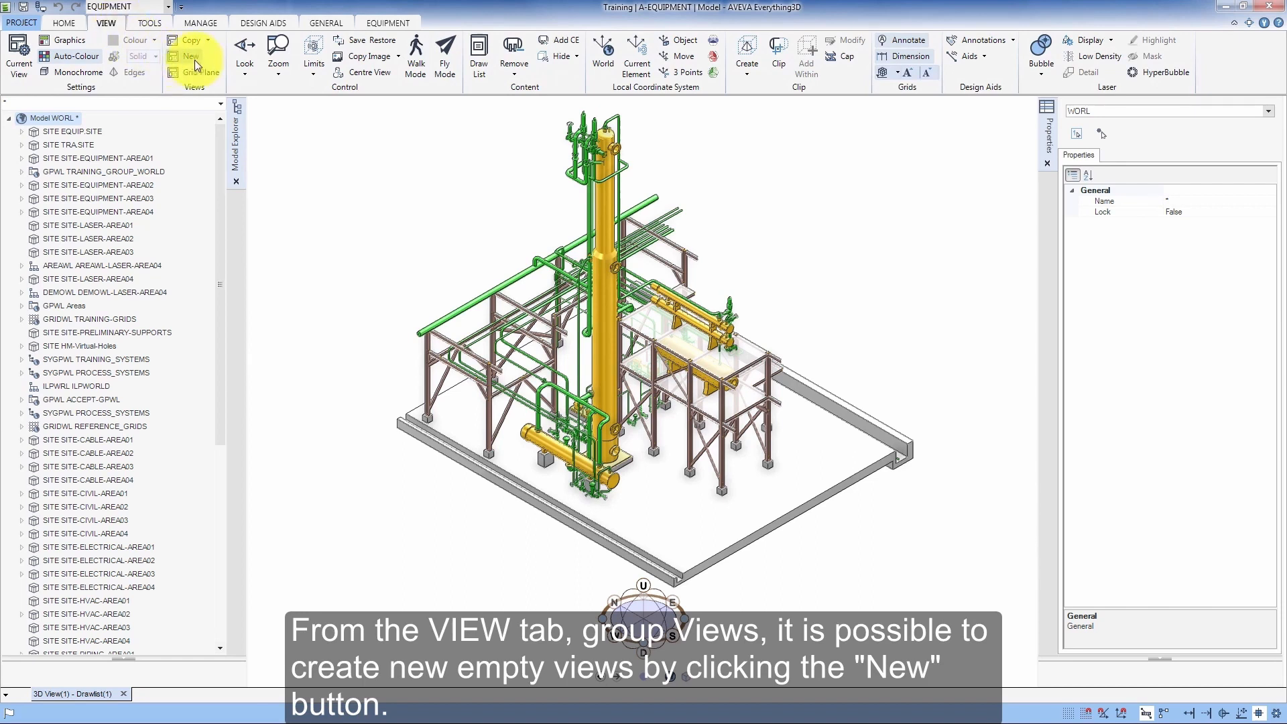
mouse_move(190, 56)
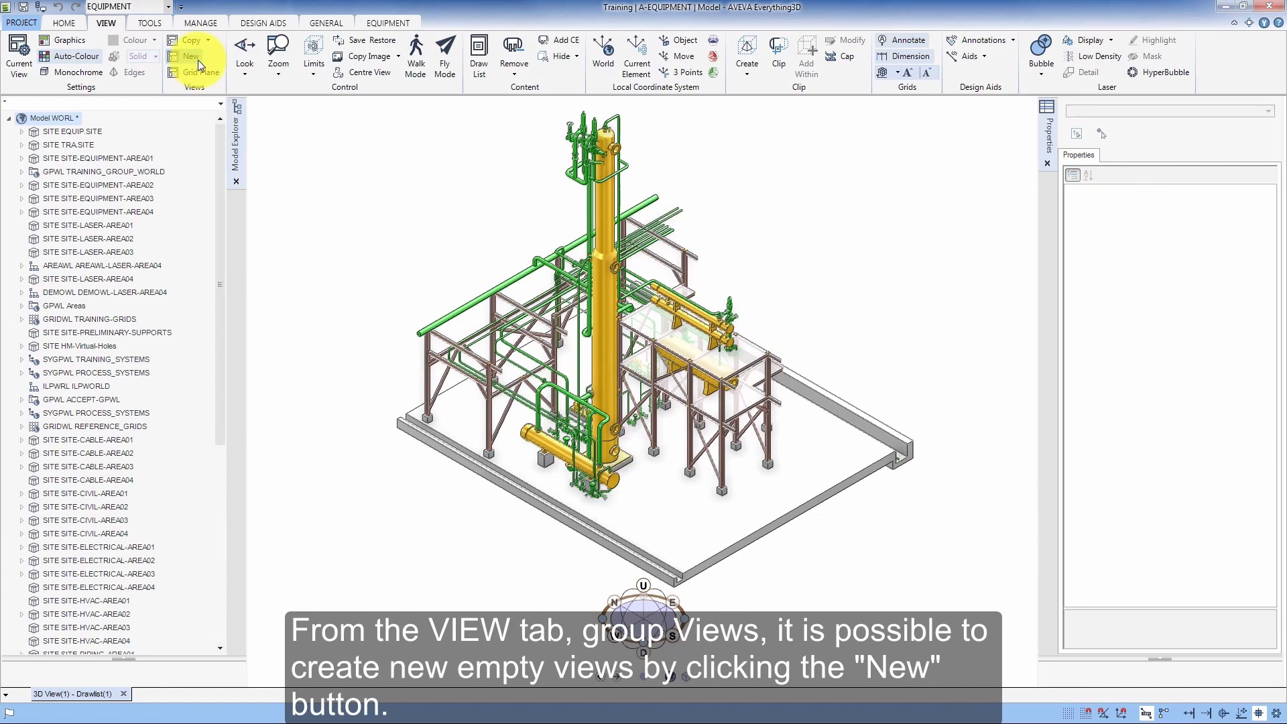
left_click(190, 55)
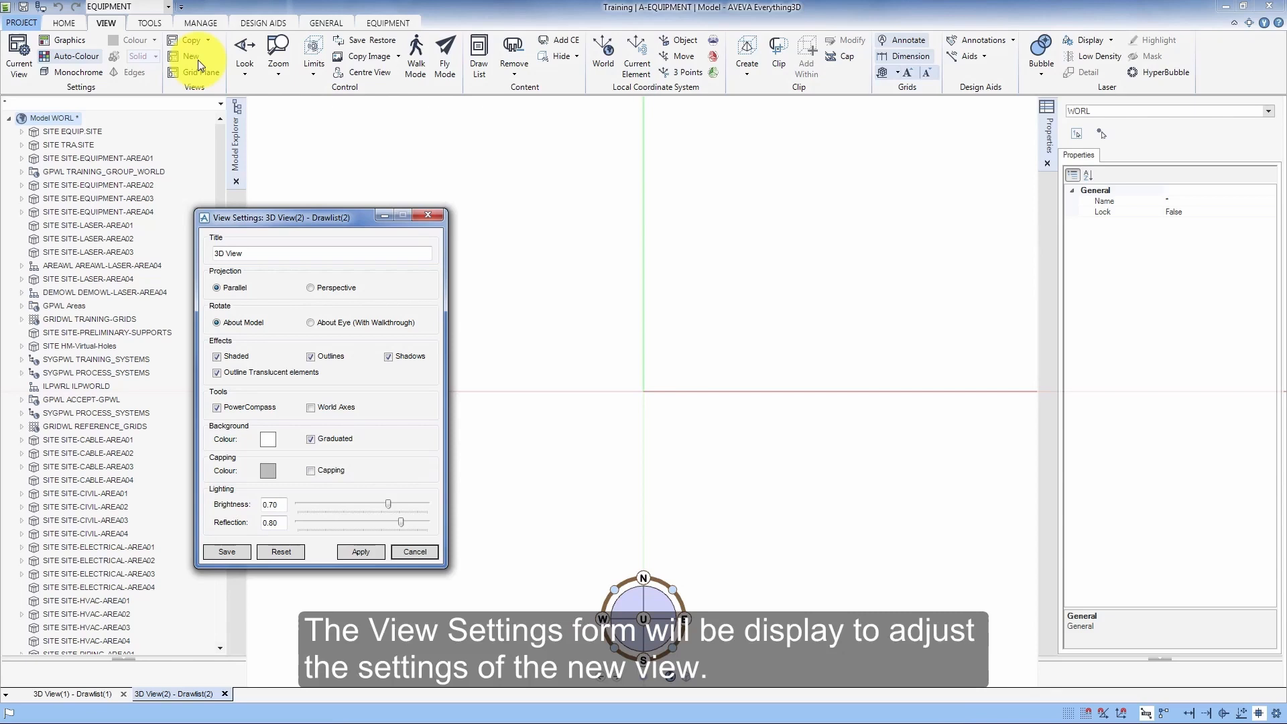
mouse_move(368, 243)
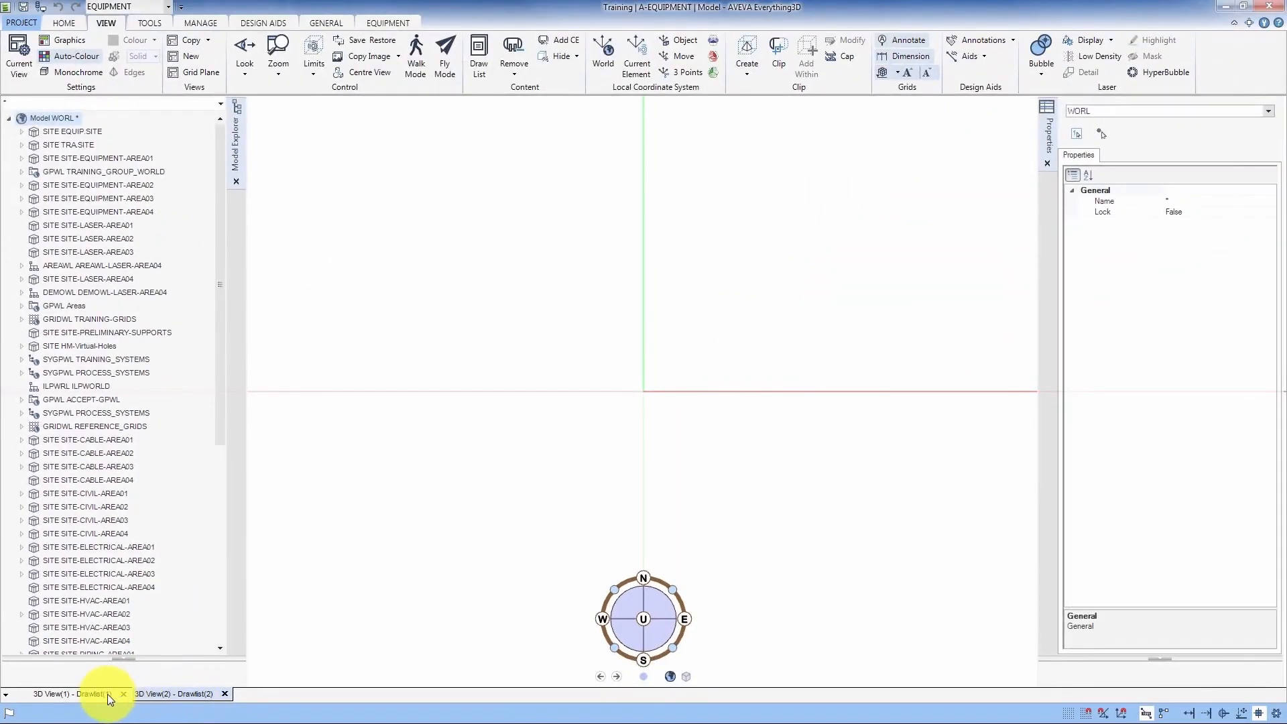
Step: Close the empty 3D View(2) tab, leaving only 3D View(1) open
left_click(74, 694)
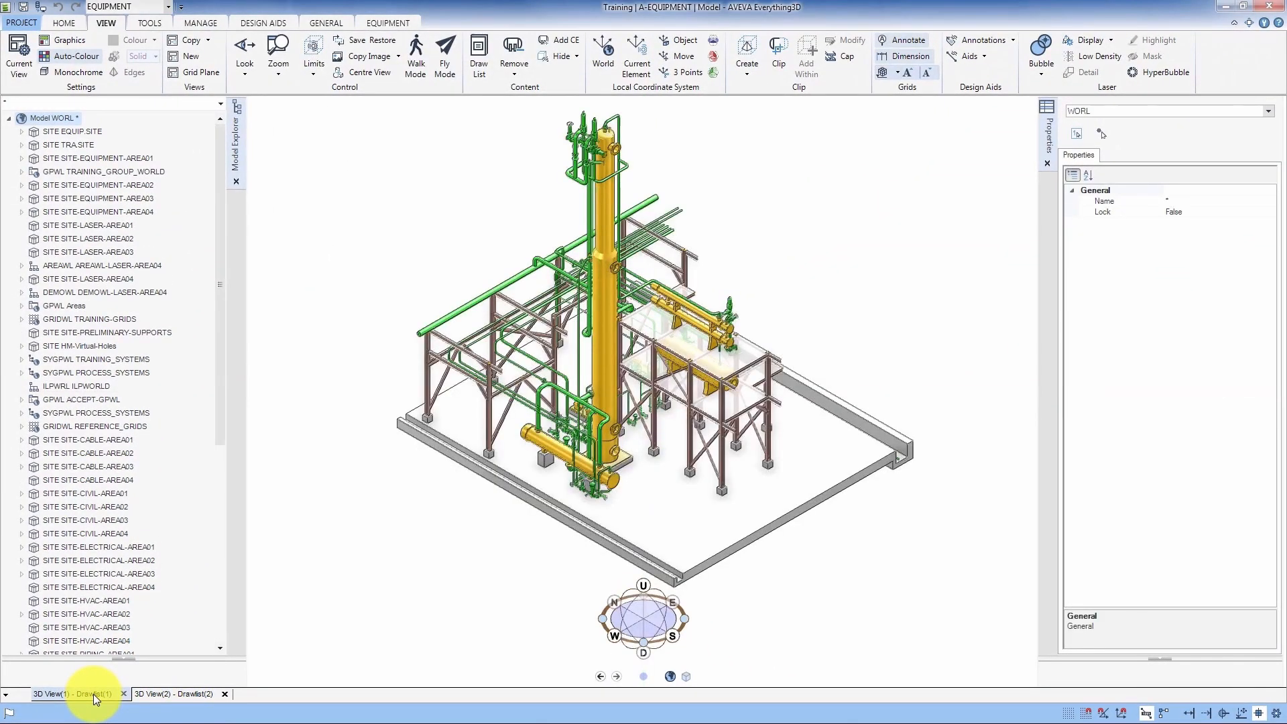
left_click(167, 694)
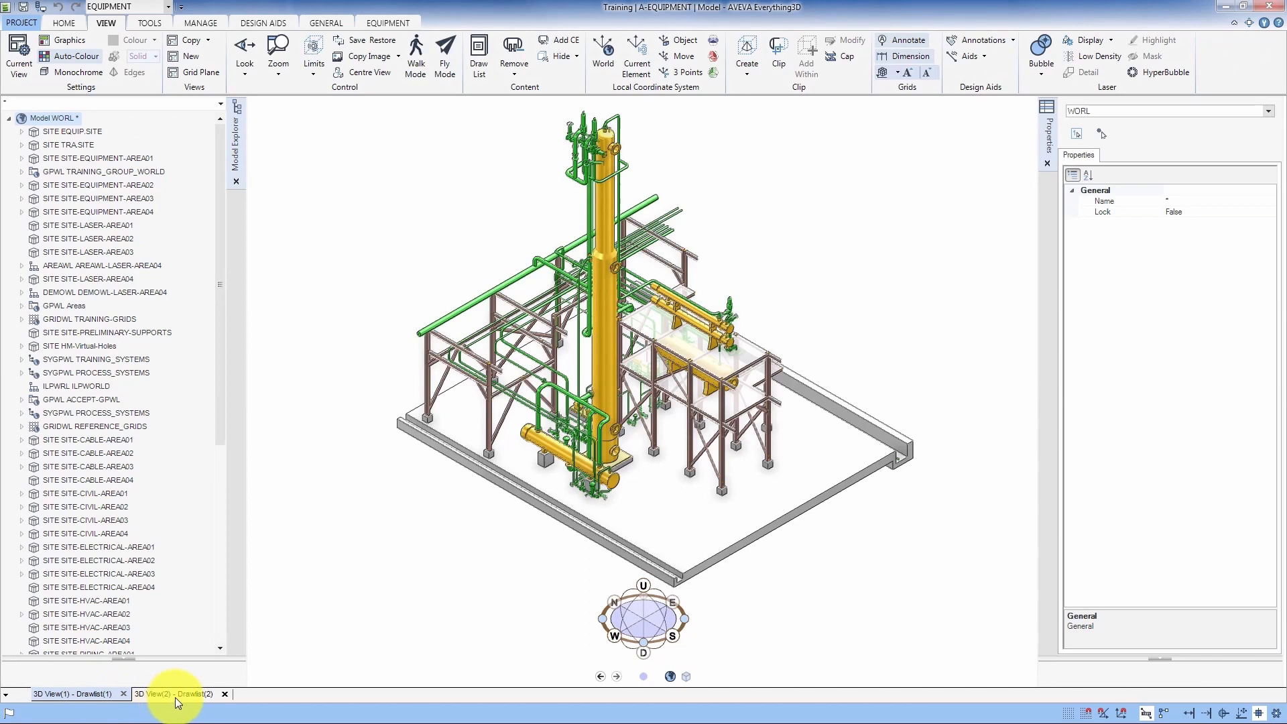
left_click(171, 694)
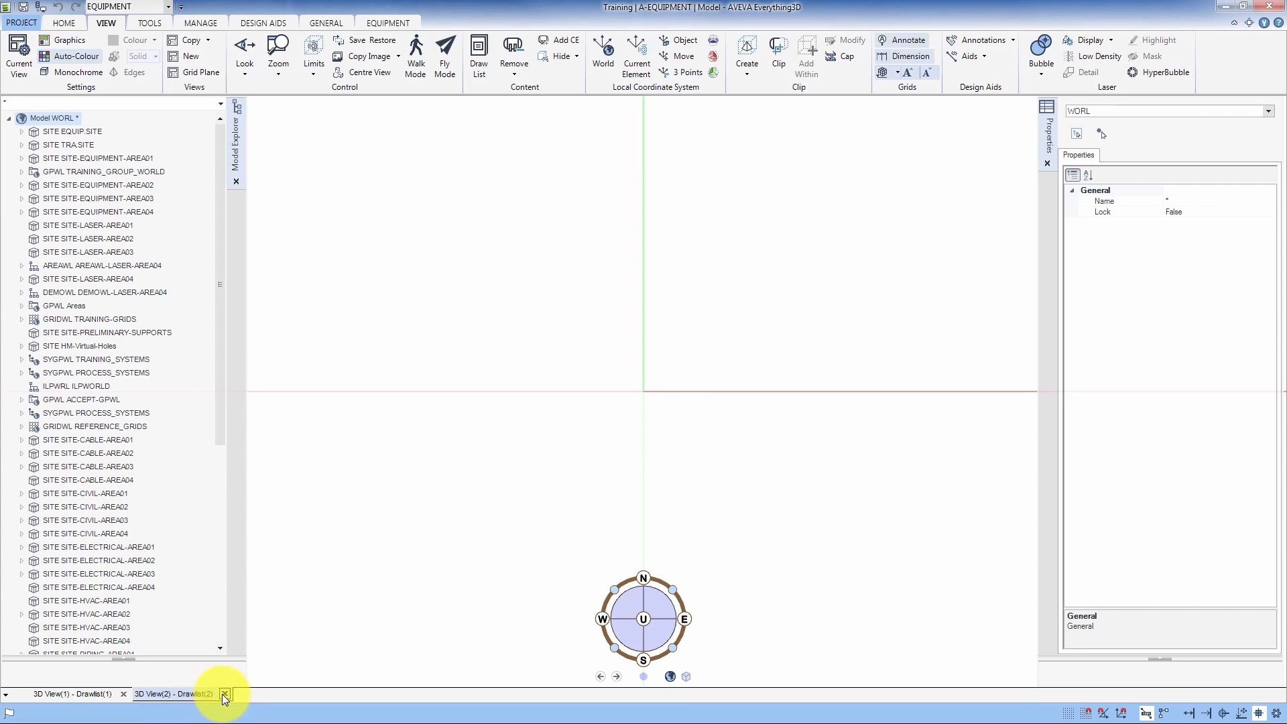
left_click(223, 693)
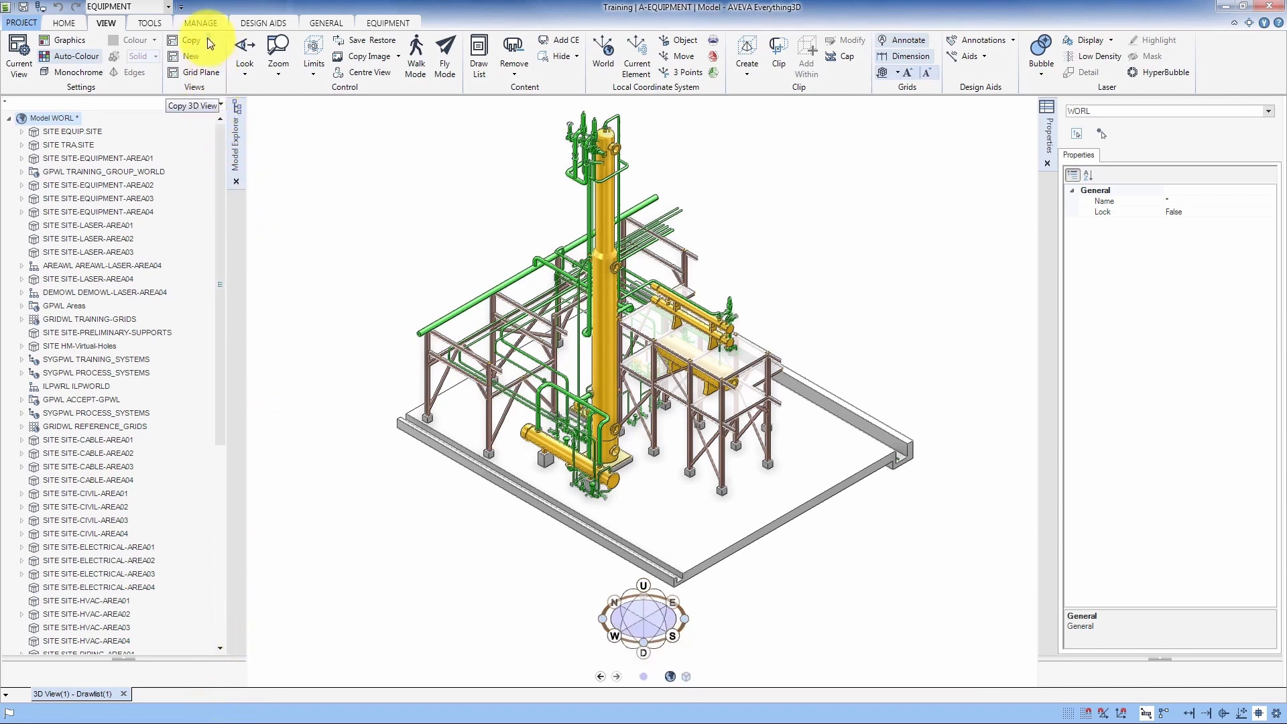
Step: Copy the plant view to a separate view and remove column C1101 from its drawlist
left_click(191, 40)
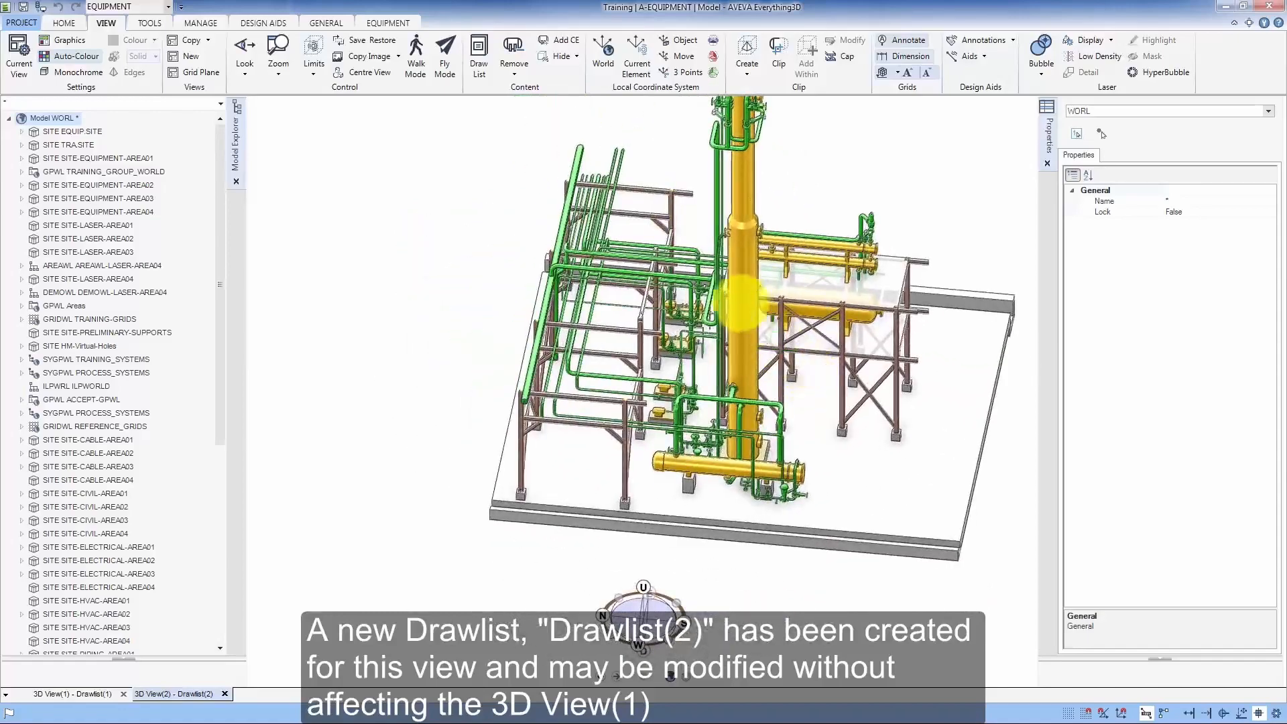
left_click(87, 199)
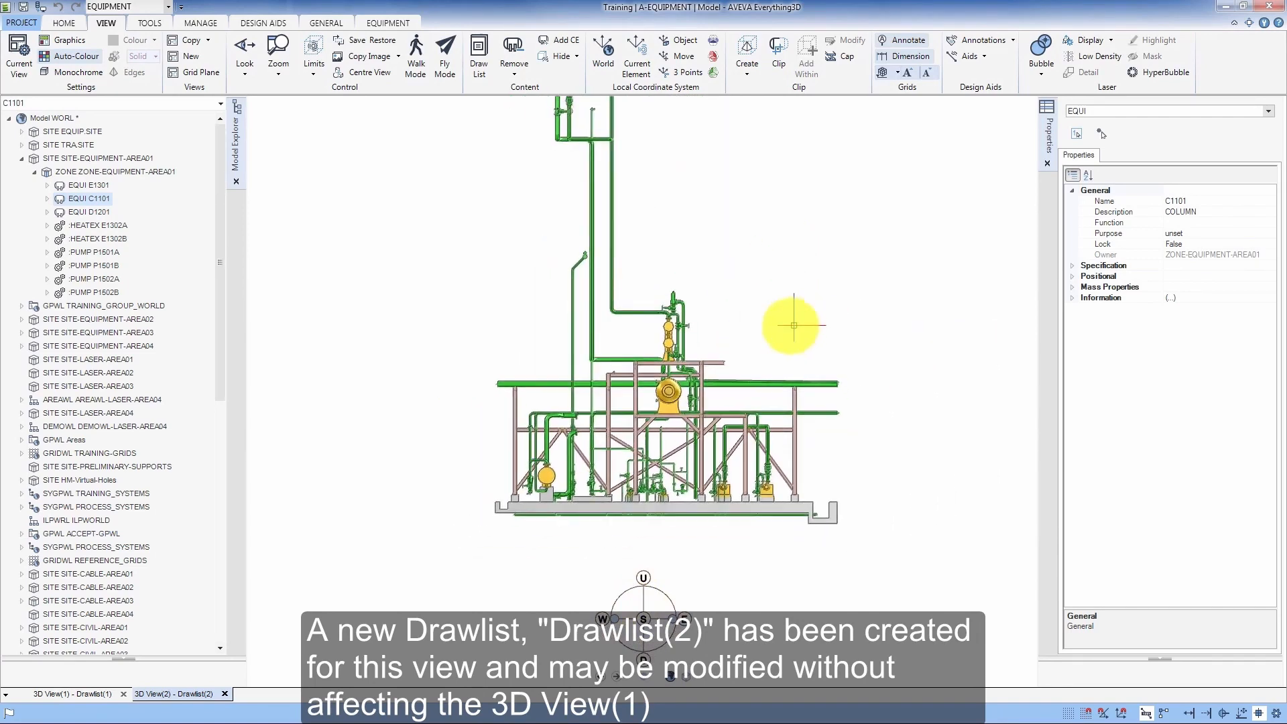
left_click(72, 694)
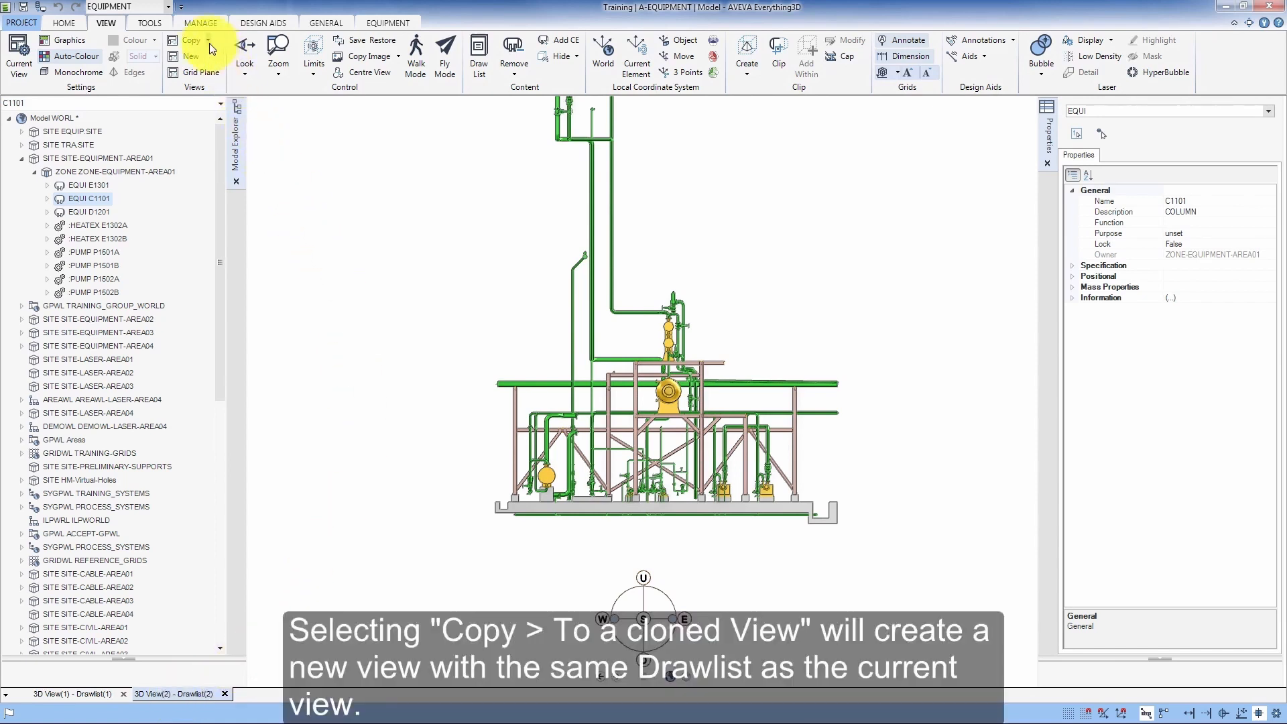
Step: Copy the current view to a cloned 3D View(3) that shares its drawlist
left_click(191, 40)
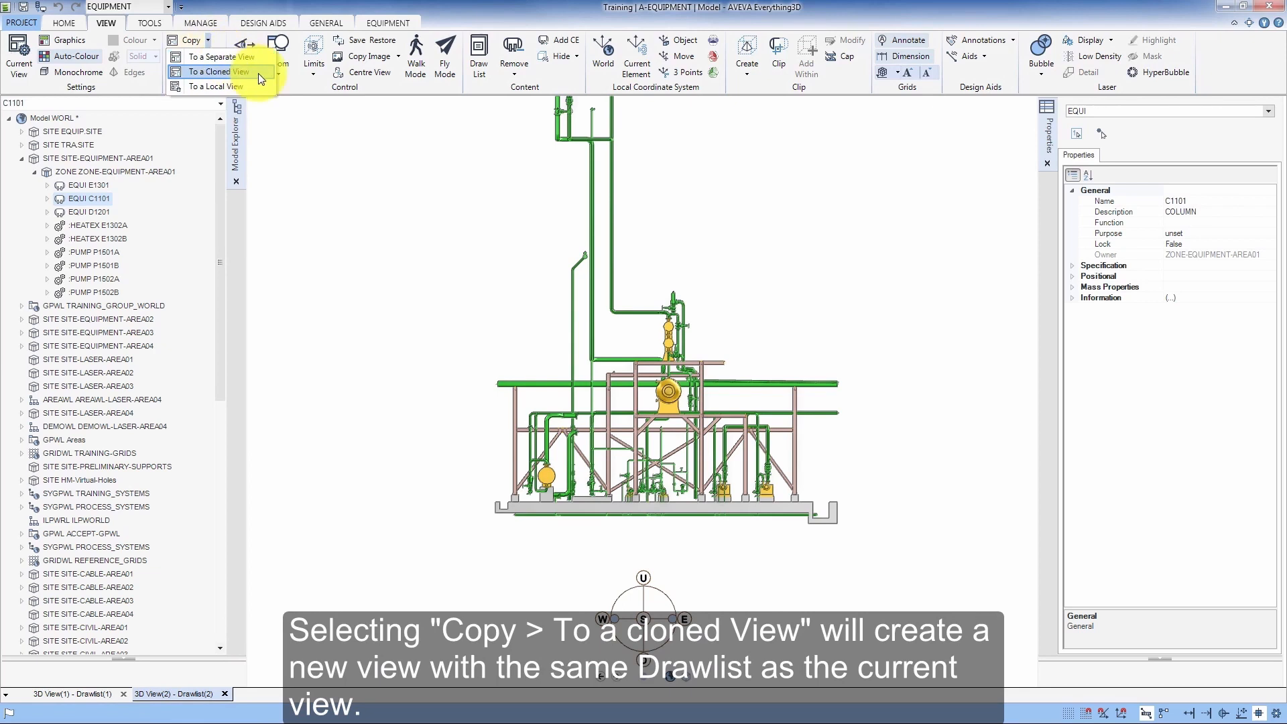
left_click(211, 71)
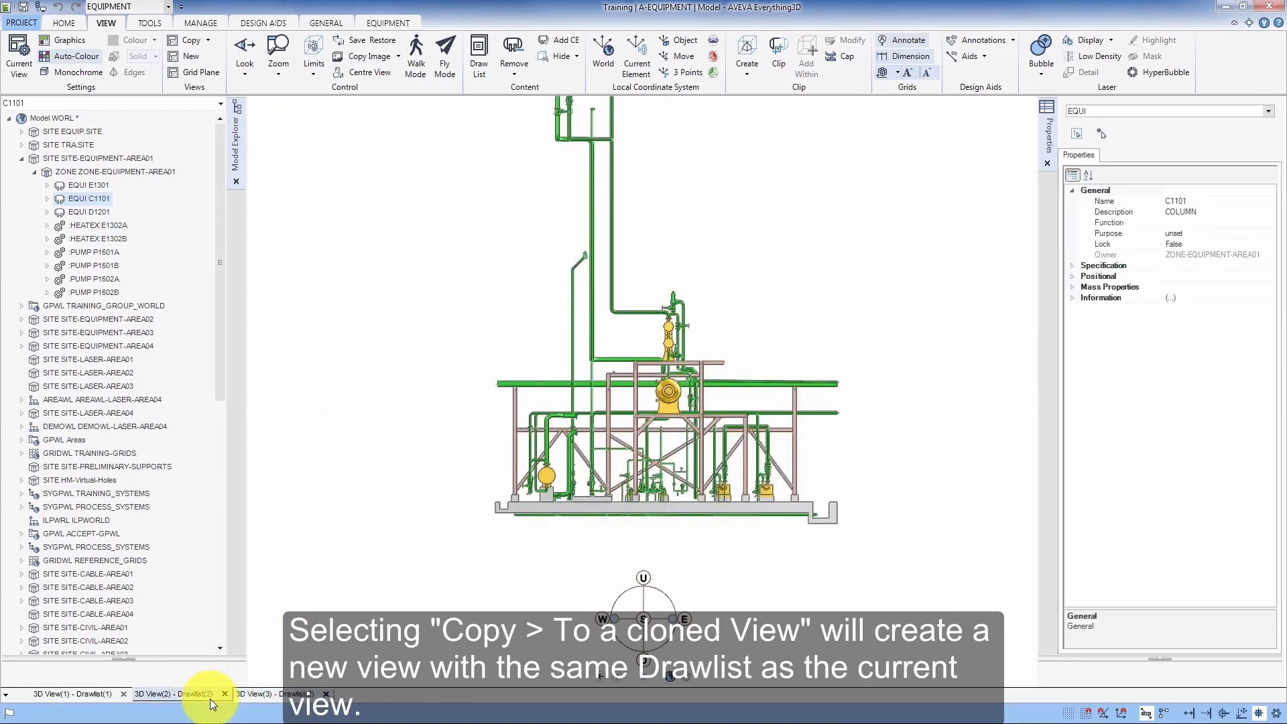
left_click(272, 694)
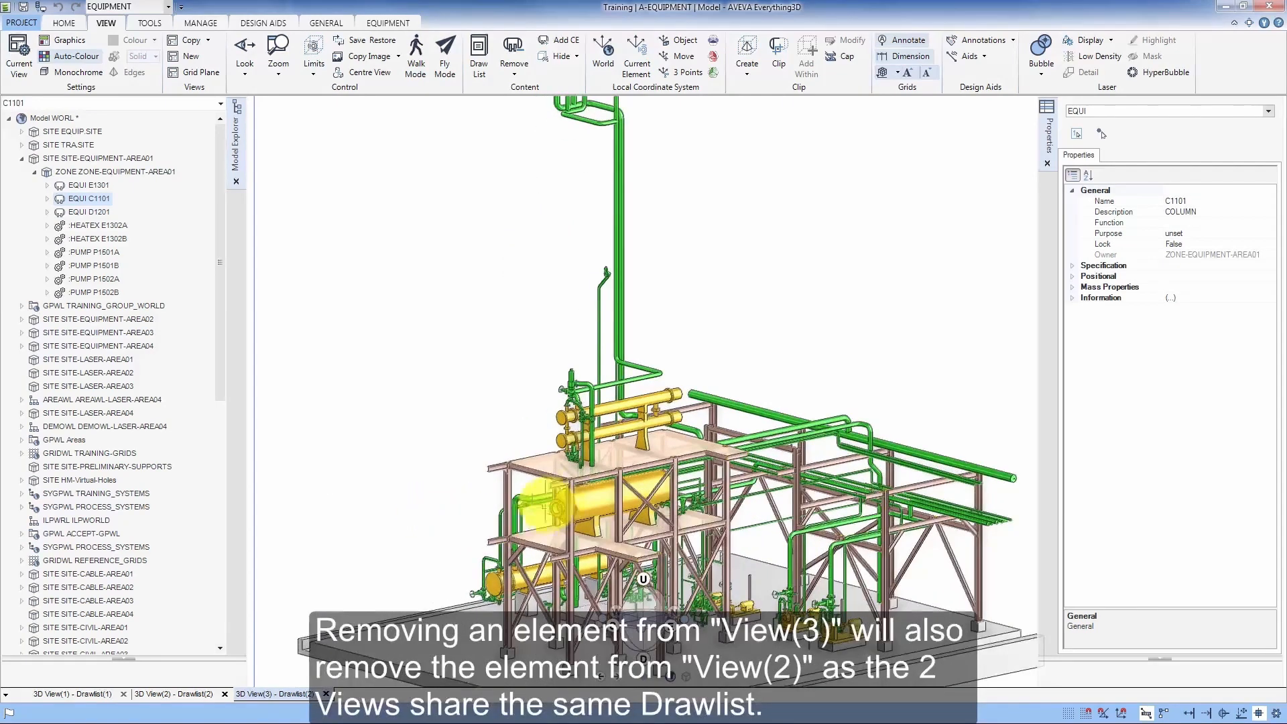
Step: Remove reflux drum D1201 in View(3) and compare it against View(2)
left_click(89, 212)
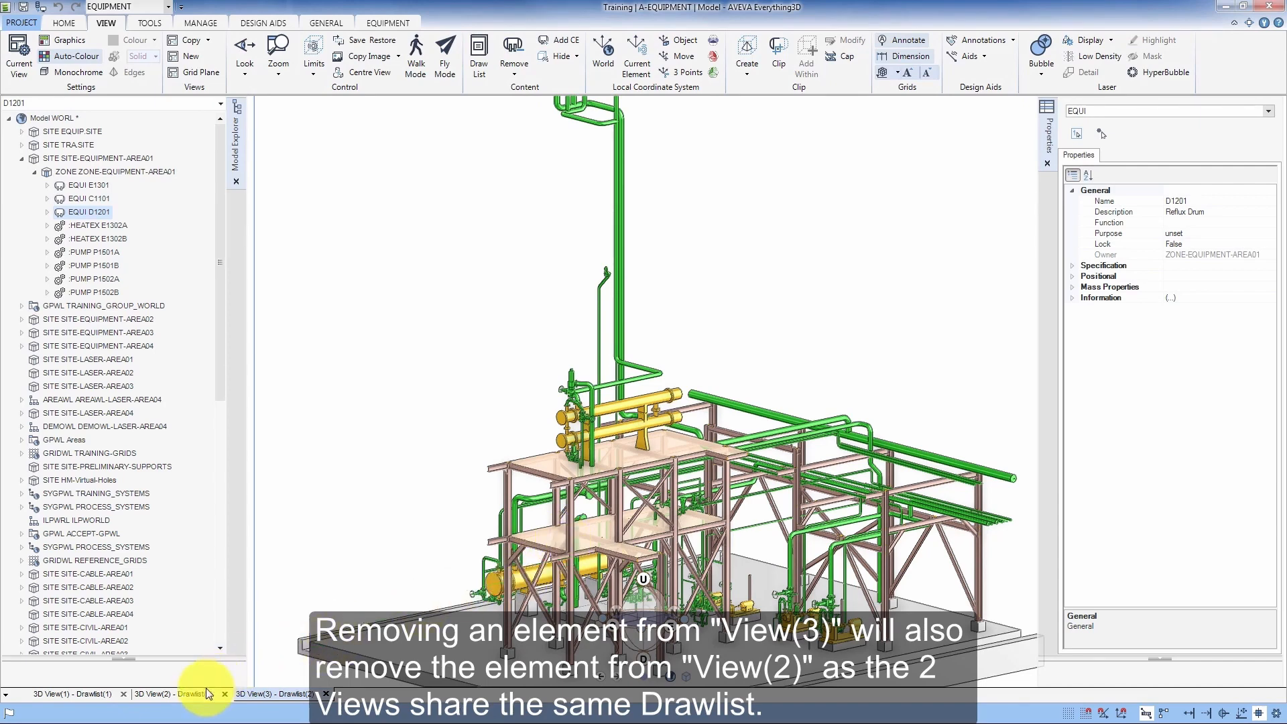
left_click(165, 694)
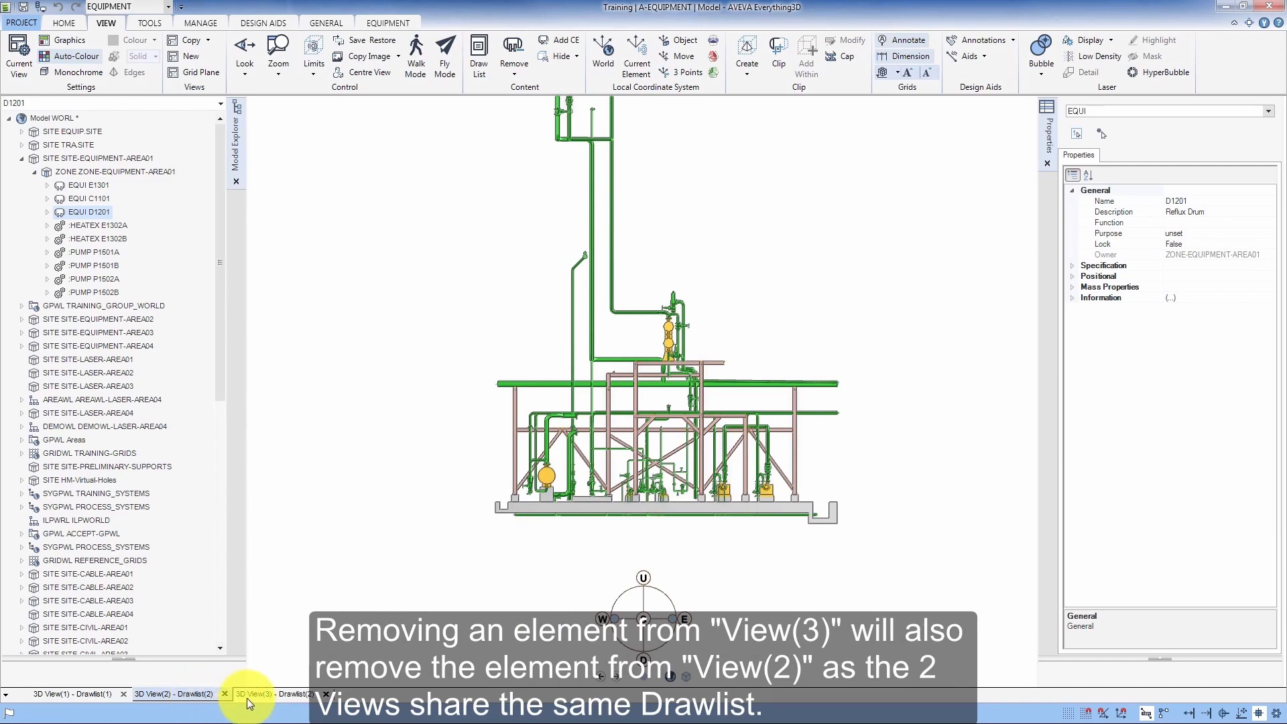
left_click(249, 713)
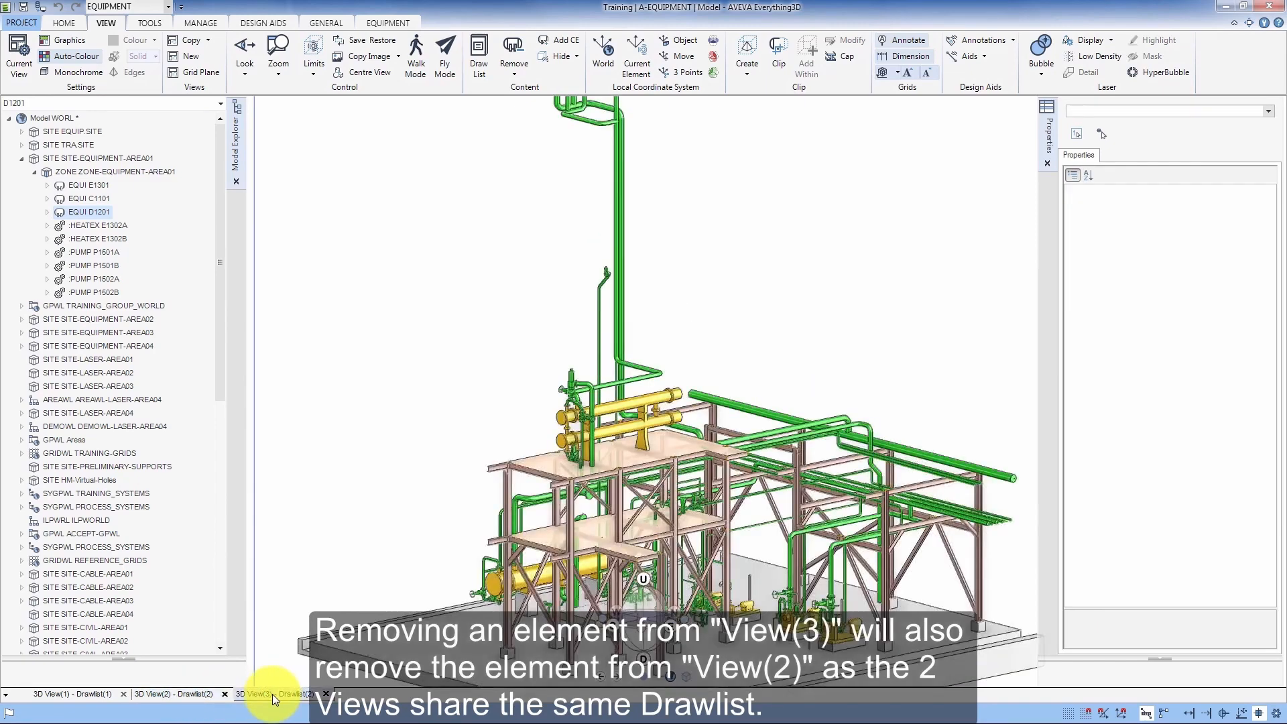
left_click(258, 713)
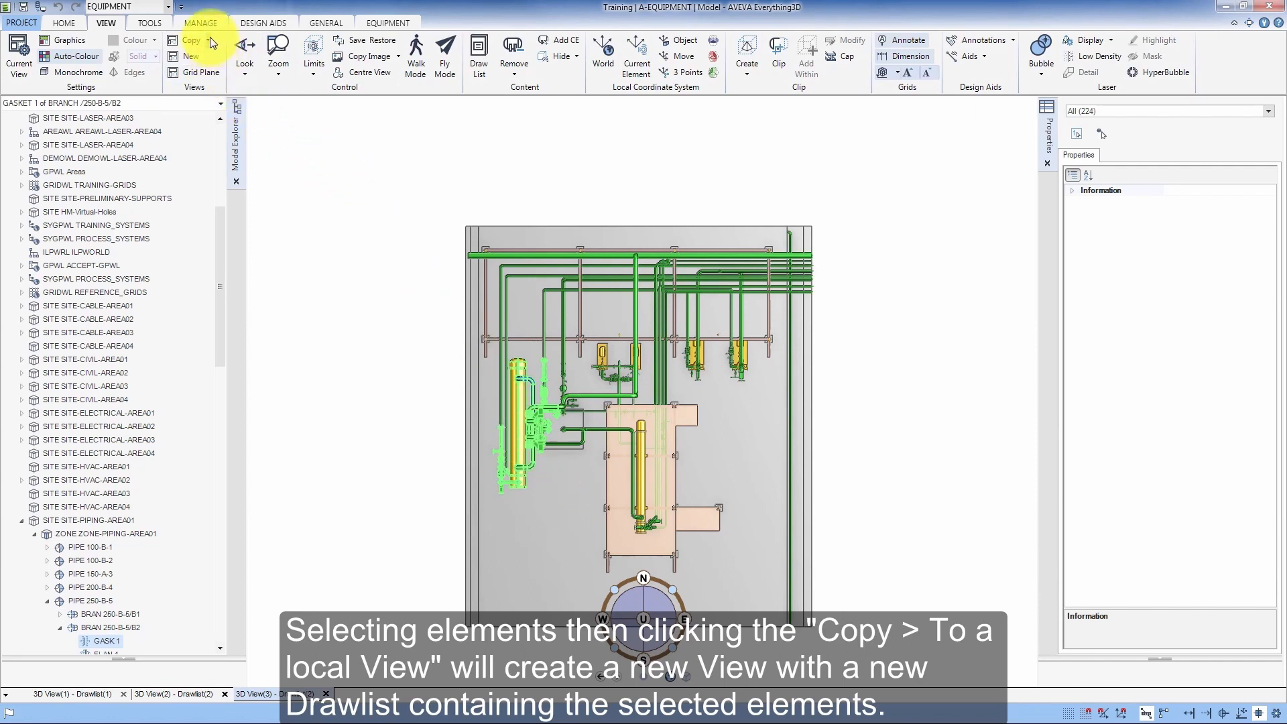
Step: Copy the selected column, pipework and steel into a local view, then return to View(1)
left_click(191, 41)
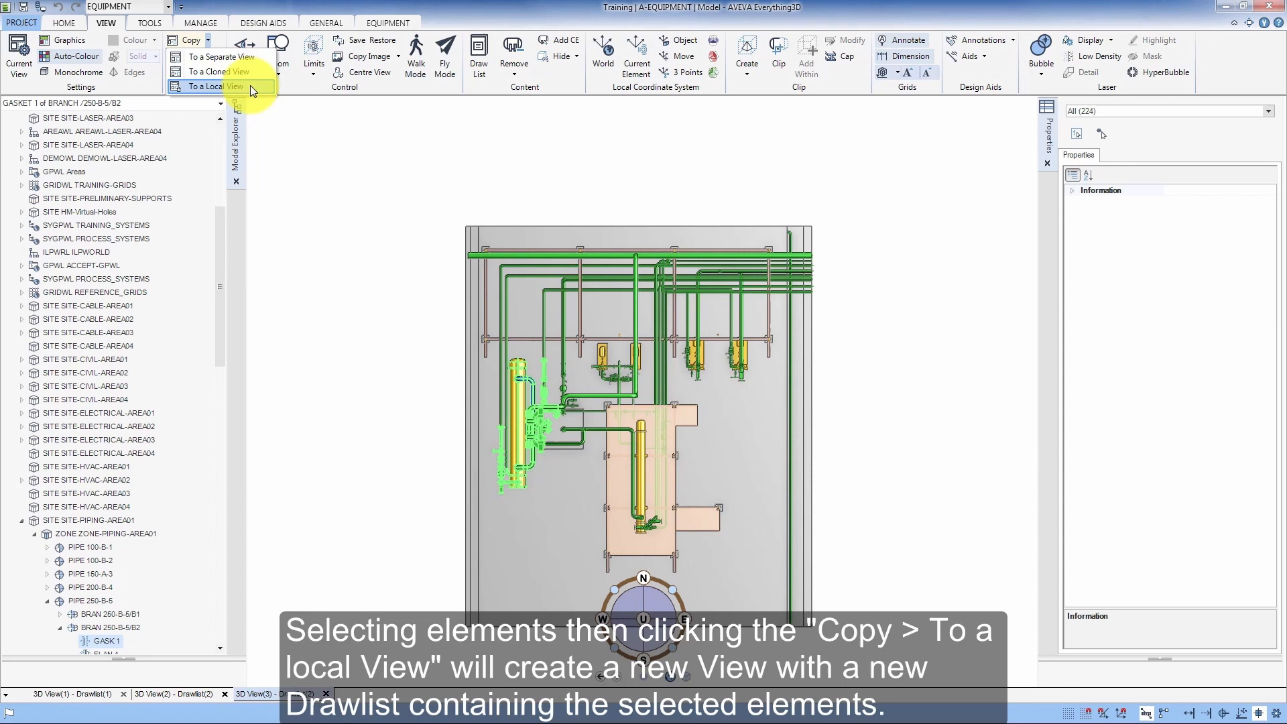
left_click(213, 86)
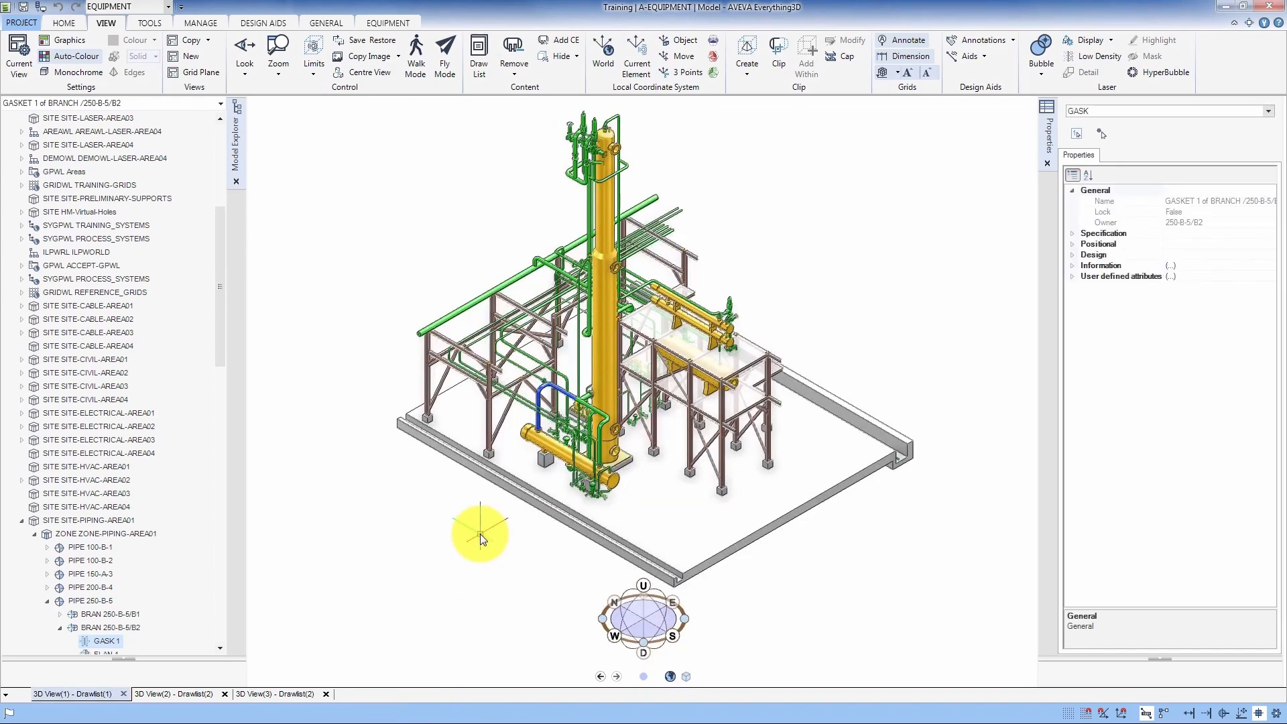
left_click(276, 694)
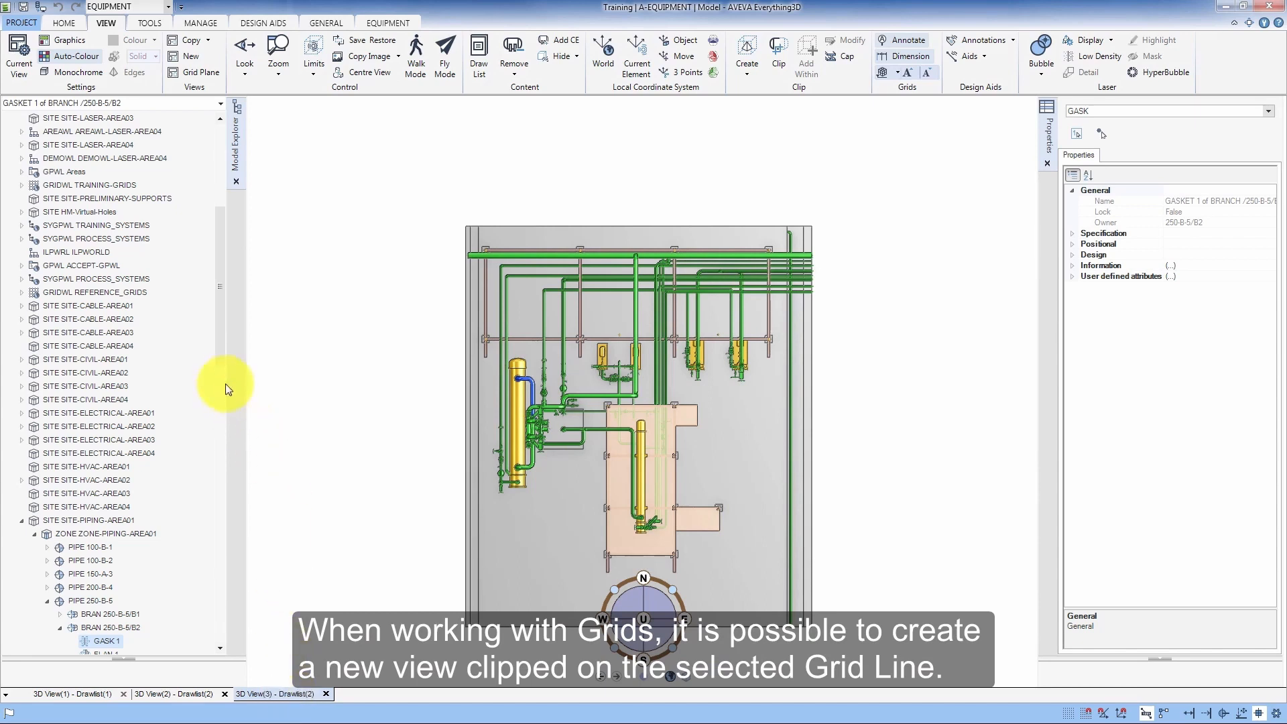
mouse_move(221, 343)
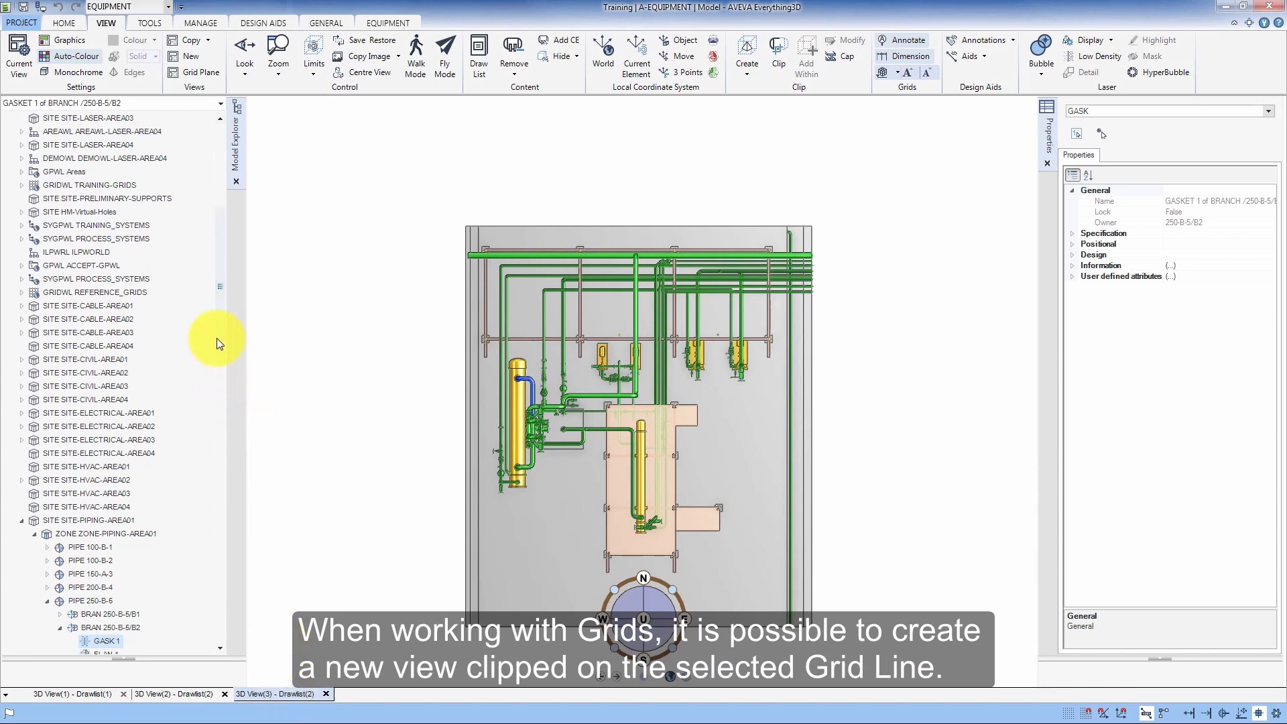
Step: Select grid line GRIDPL AREA_01_GRIDYH under TRAINING-GRIDS and create a Grid Plane view
left_click(20, 185)
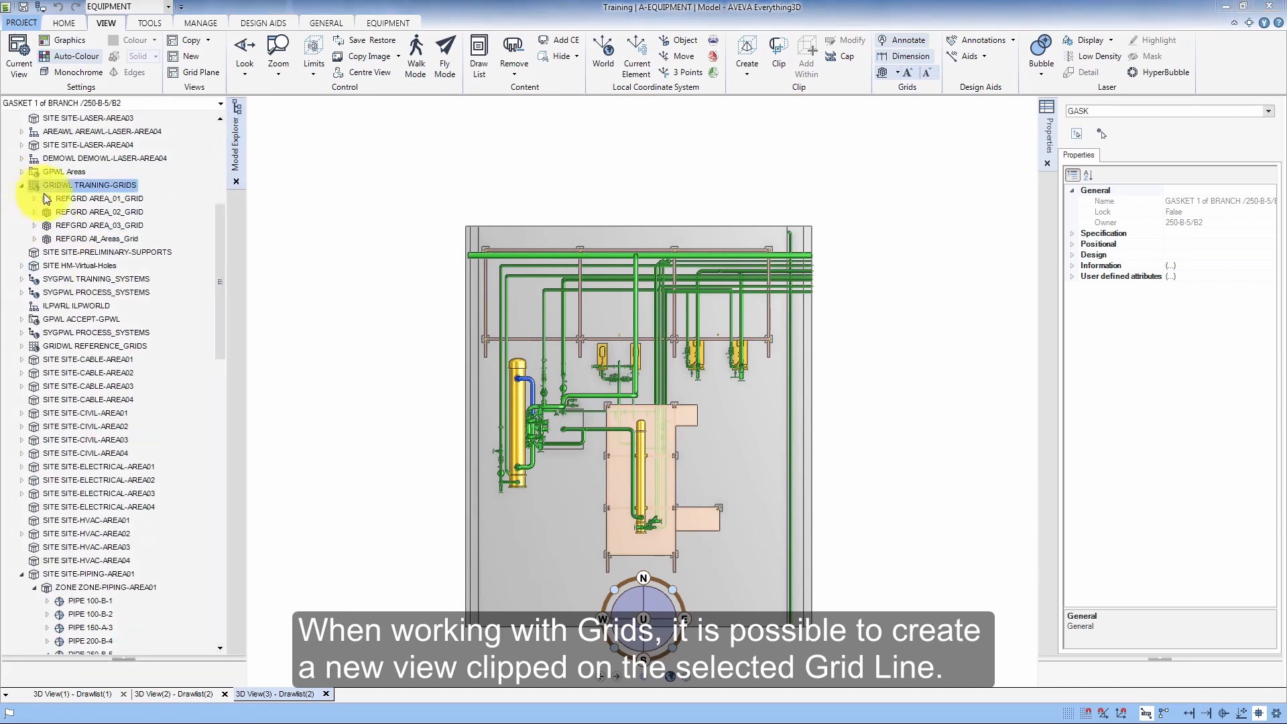
left_click(98, 198)
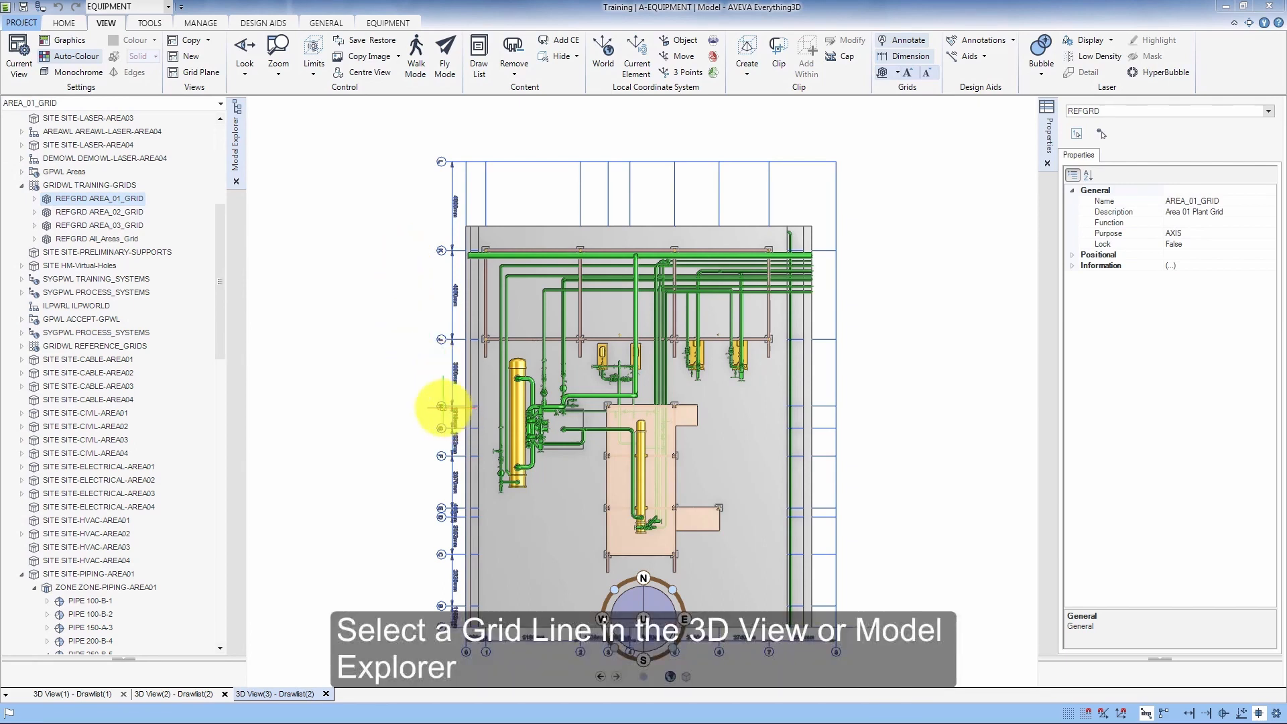
left_click(128, 332)
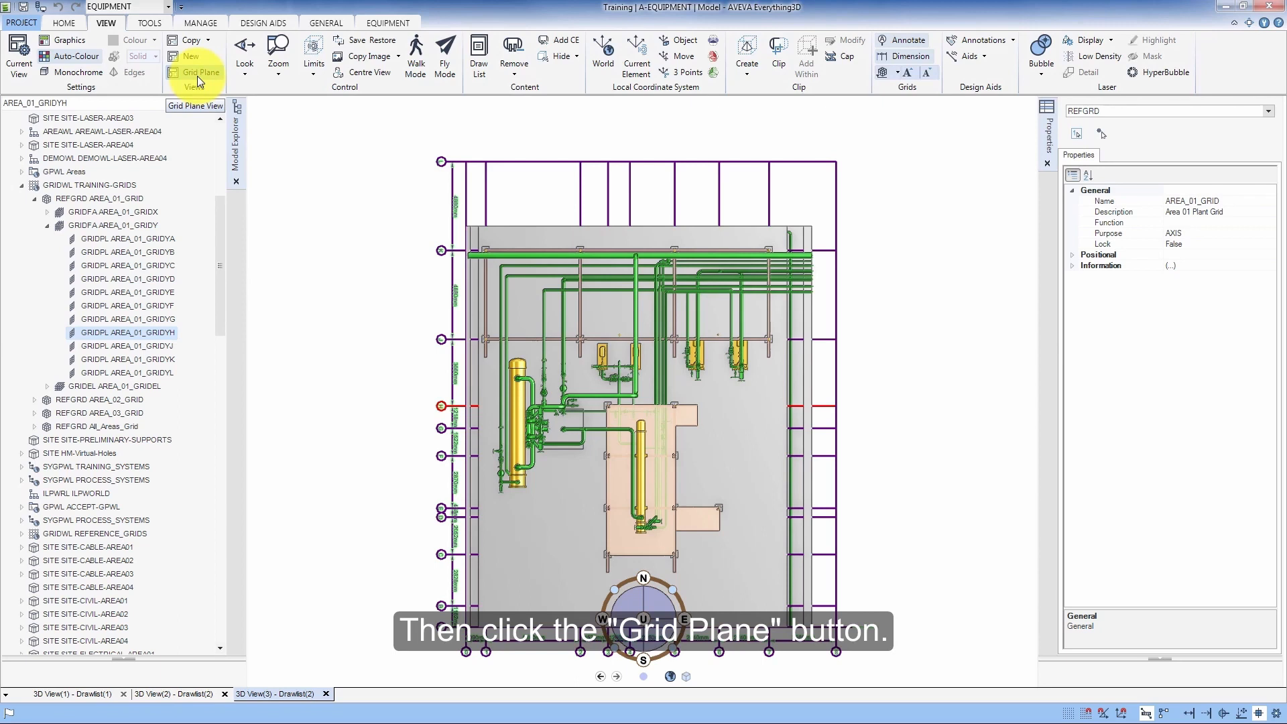
left_click(200, 64)
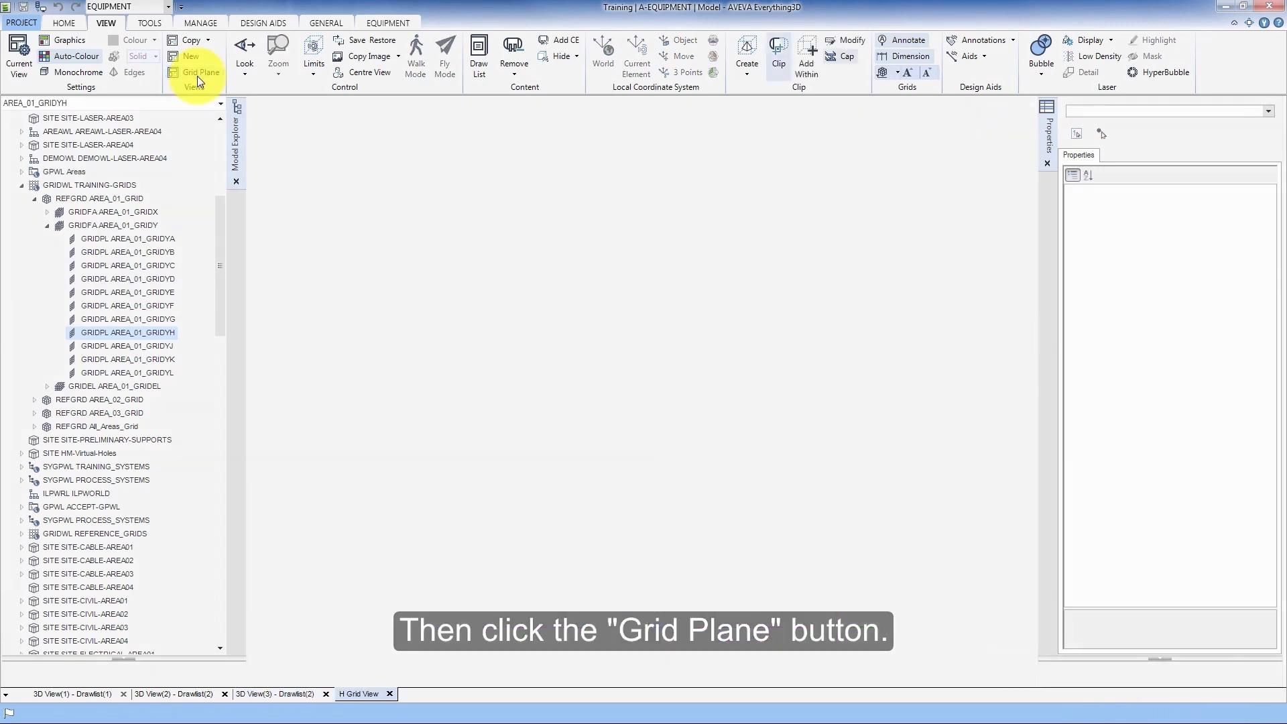
left_click(199, 72)
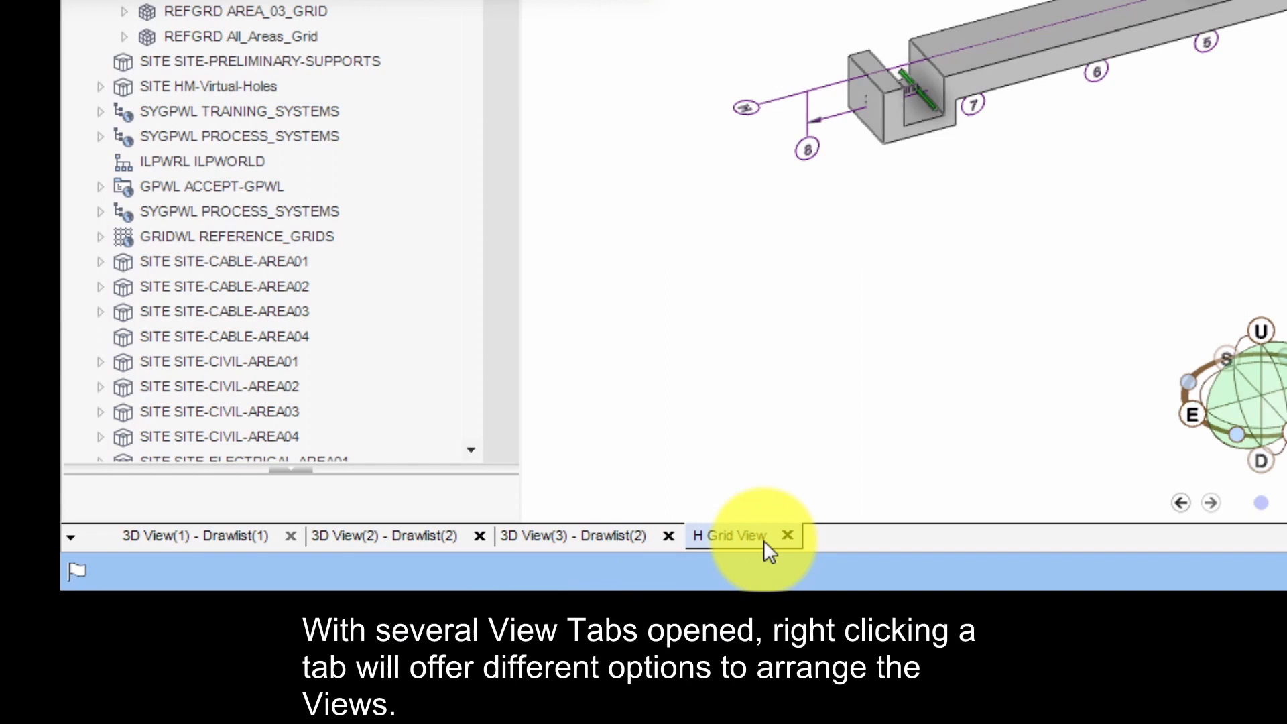
Step: Float the H Grid View tab into its own window
right_click(729, 536)
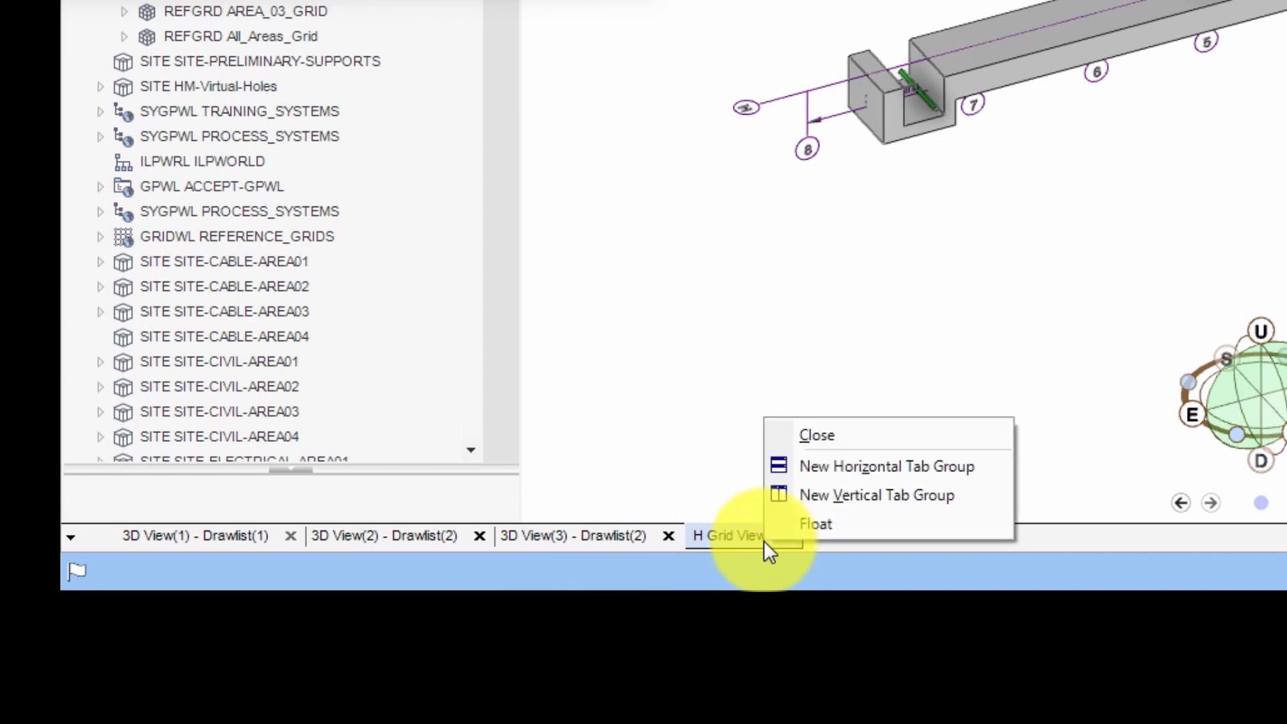
mouse_move(847, 532)
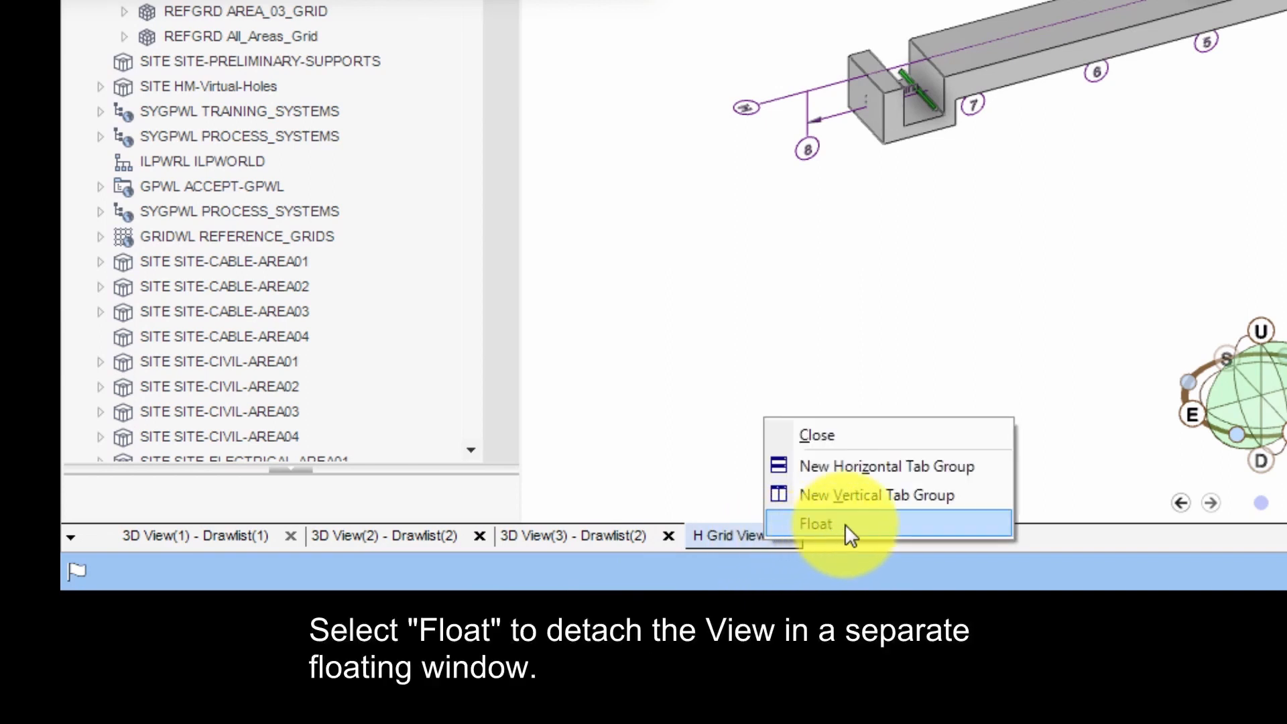
left_click(816, 523)
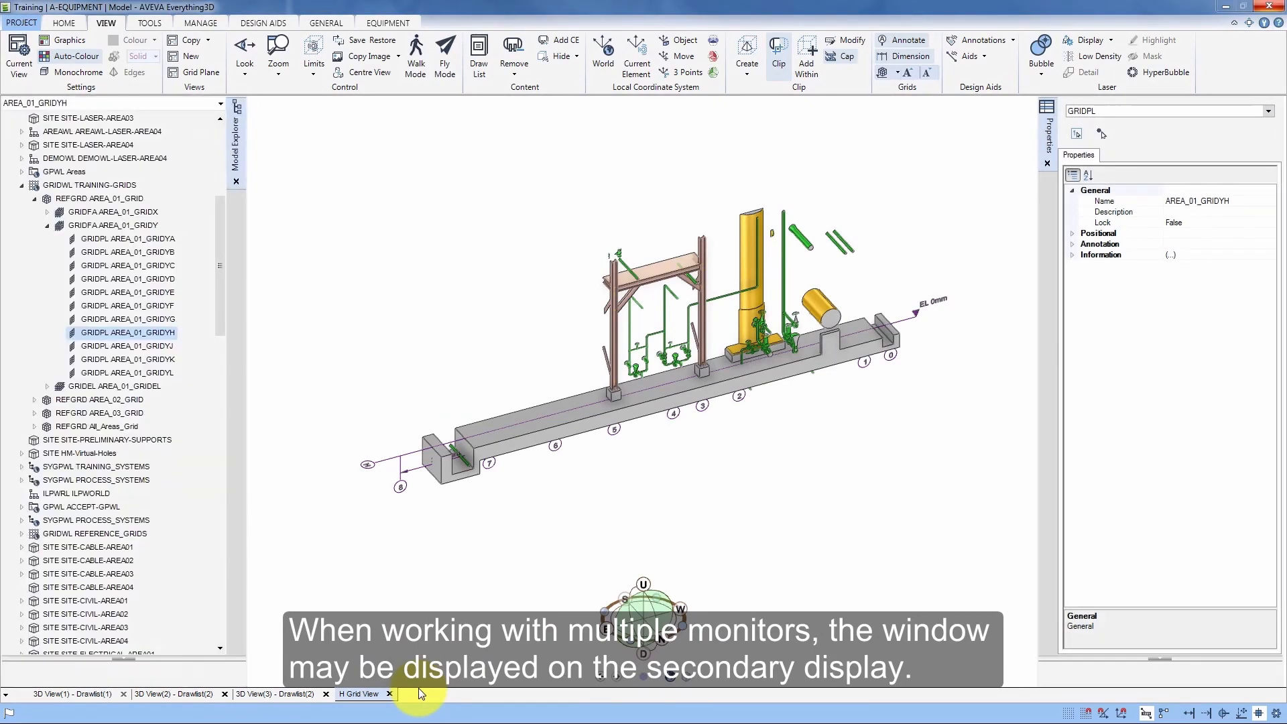
left_click(357, 694)
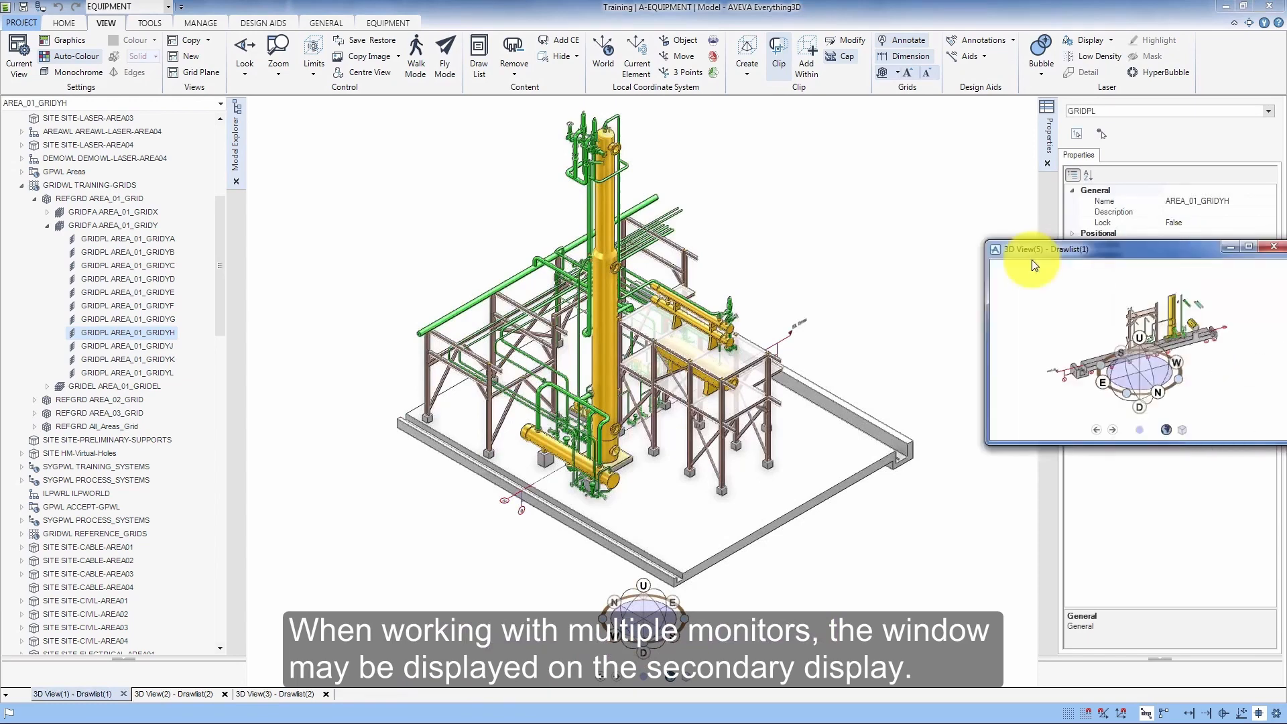
Step: Drag the floating grid view to another display and back, then close it
left_click_drag(1035, 249, 571, 226)
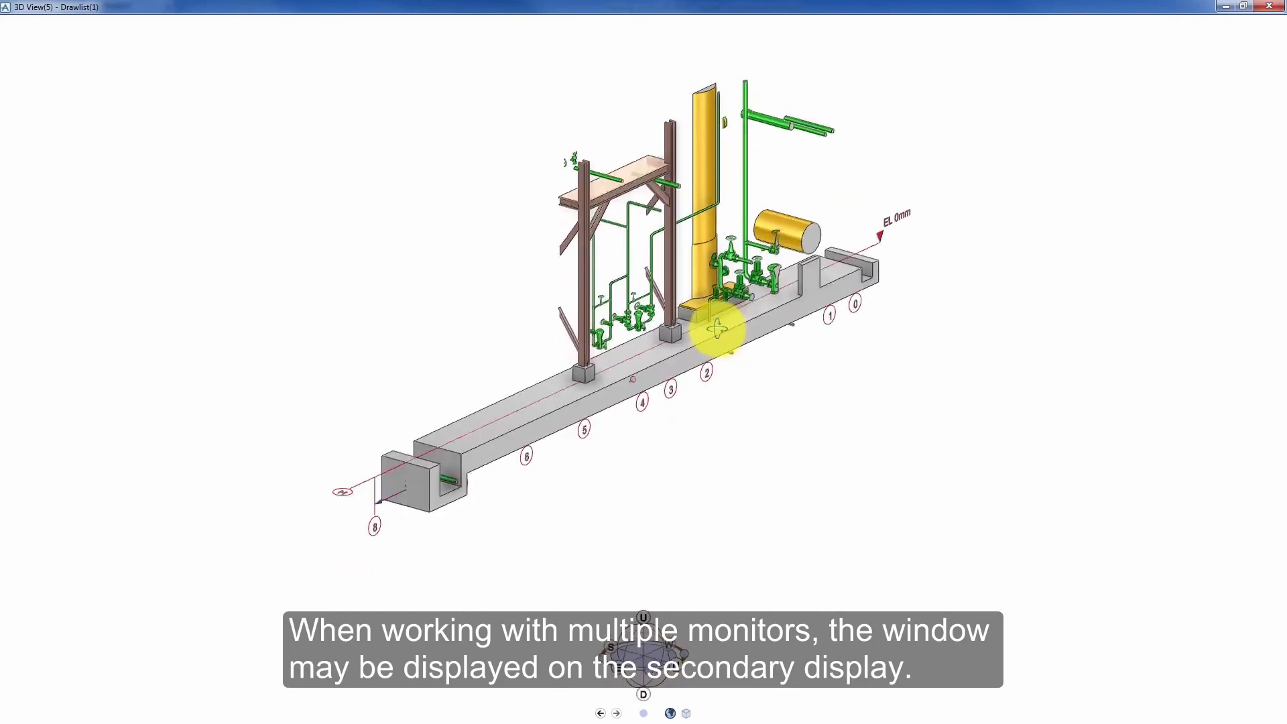
left_click_drag(721, 330, 415, 335)
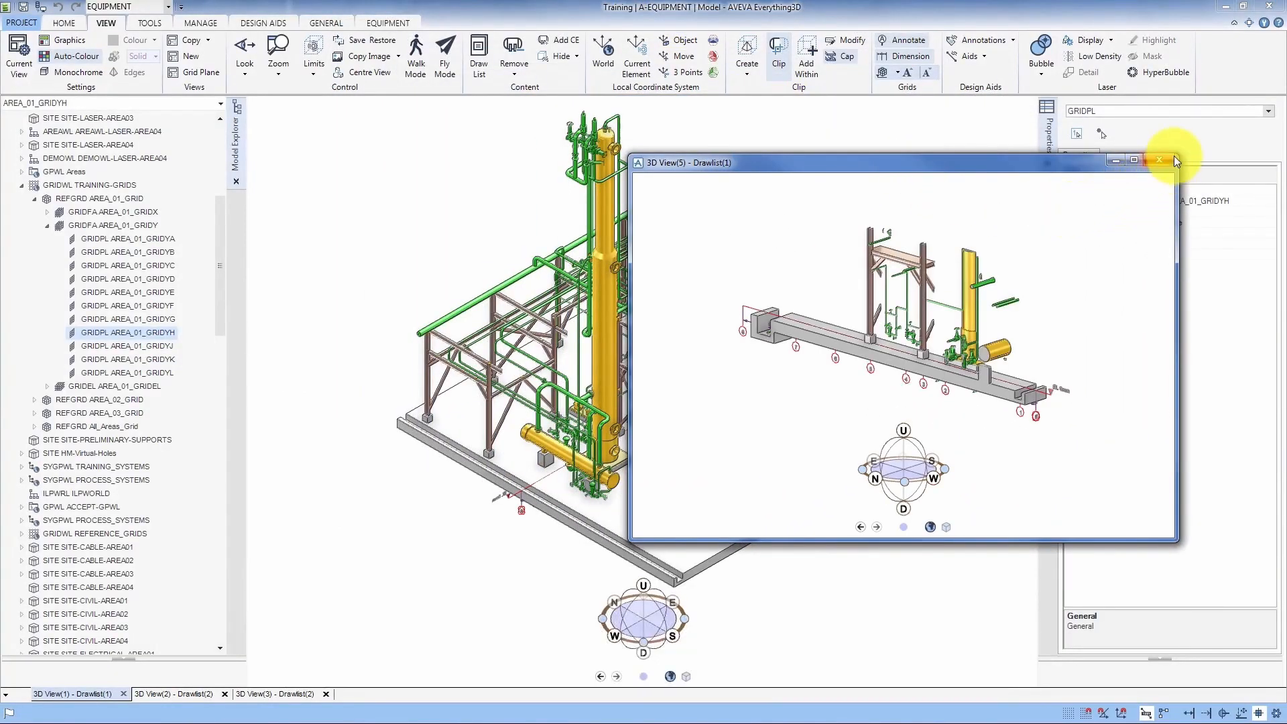
mouse_move(1160, 160)
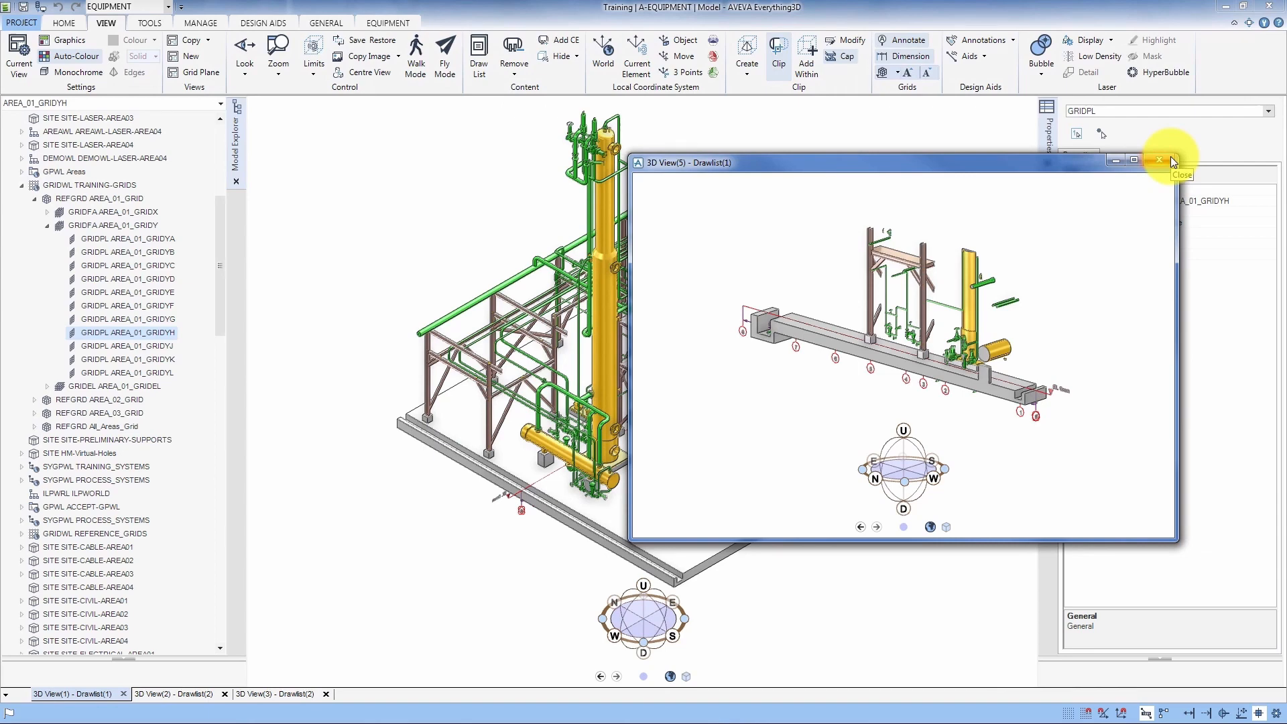
left_click(1158, 159)
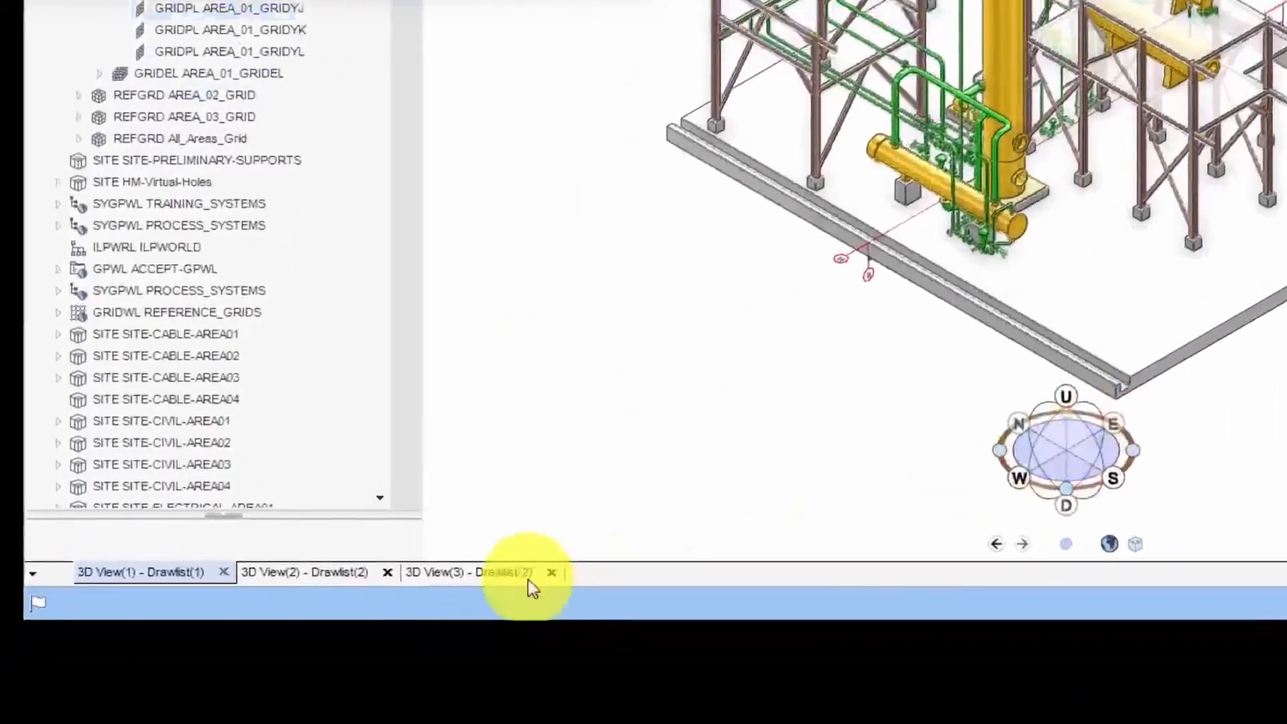
Step: Put 3D View(3) into a new vertical tab group
left_click(474, 573)
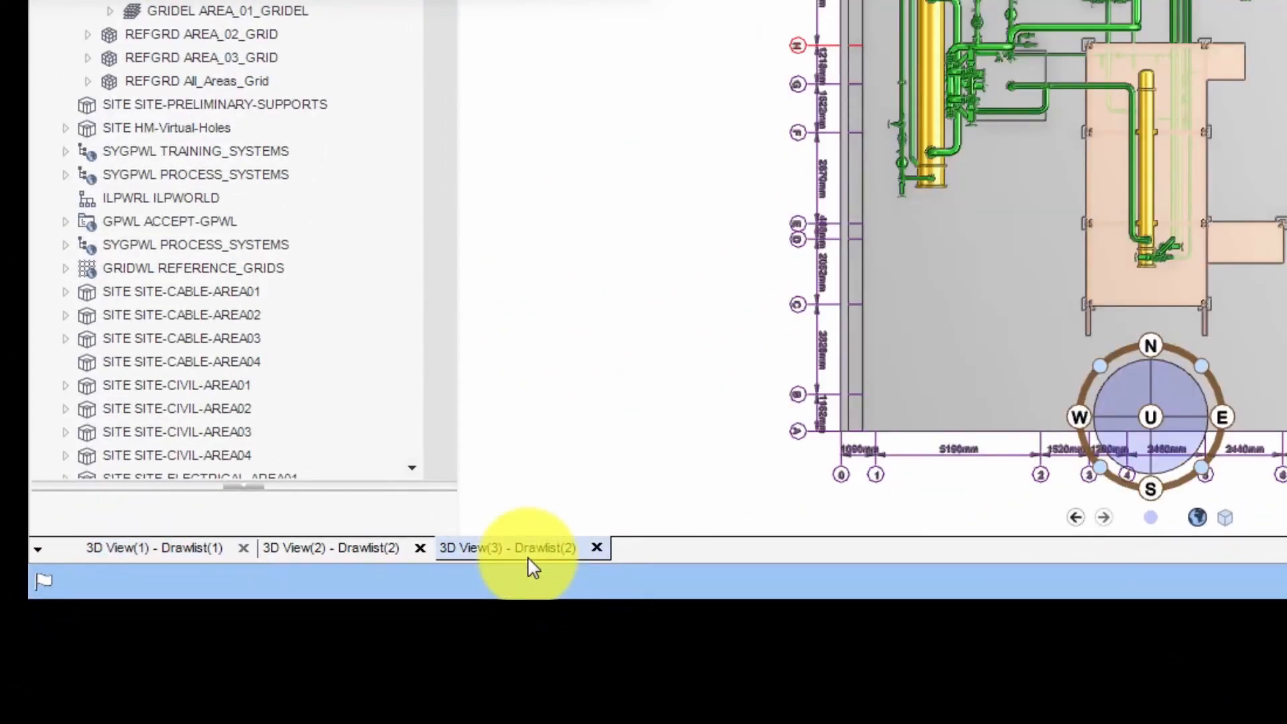
right_click(507, 547)
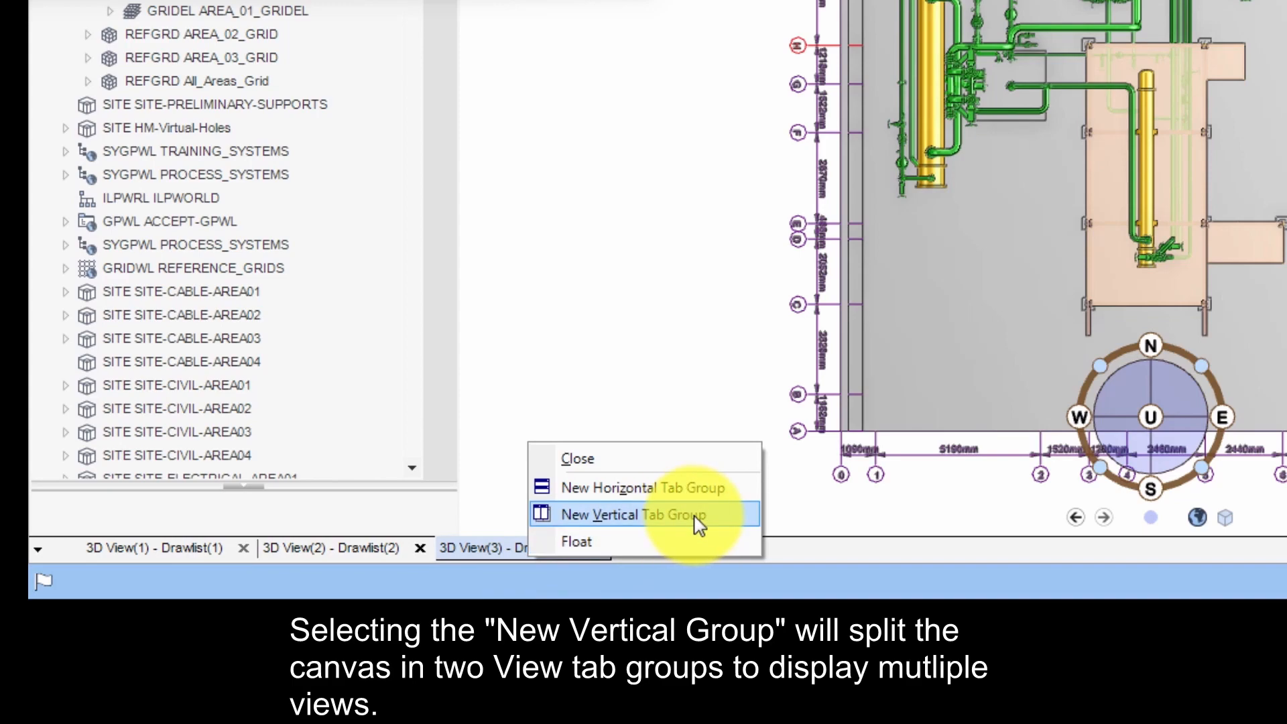
left_click(622, 515)
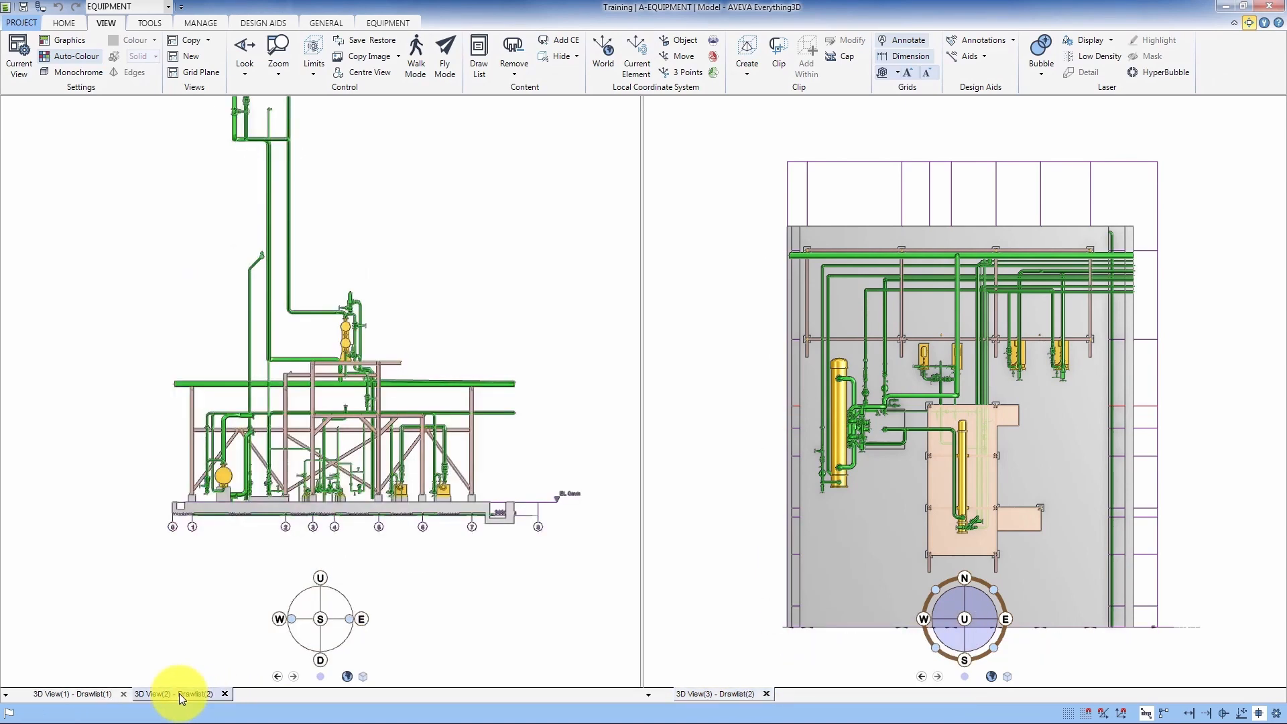
Step: Move 3D View(1) into the right-hand tab group beside 3D View(3)
left_click(67, 694)
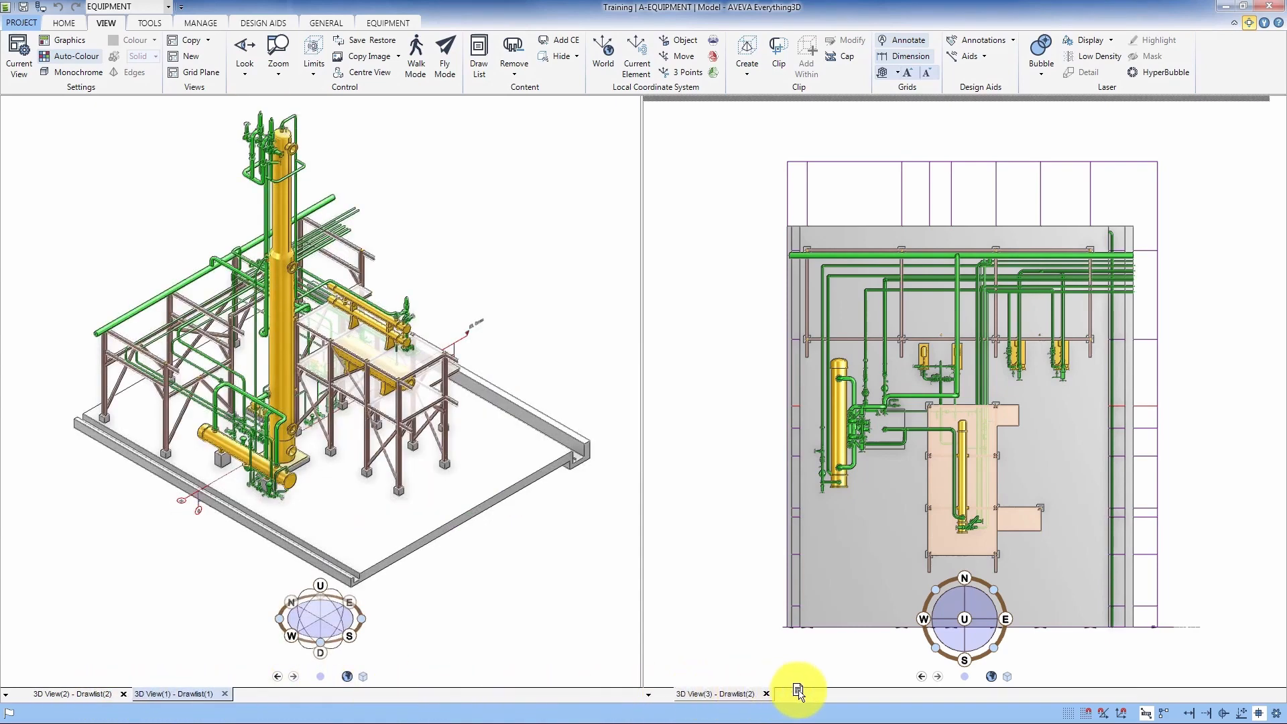
left_click(818, 694)
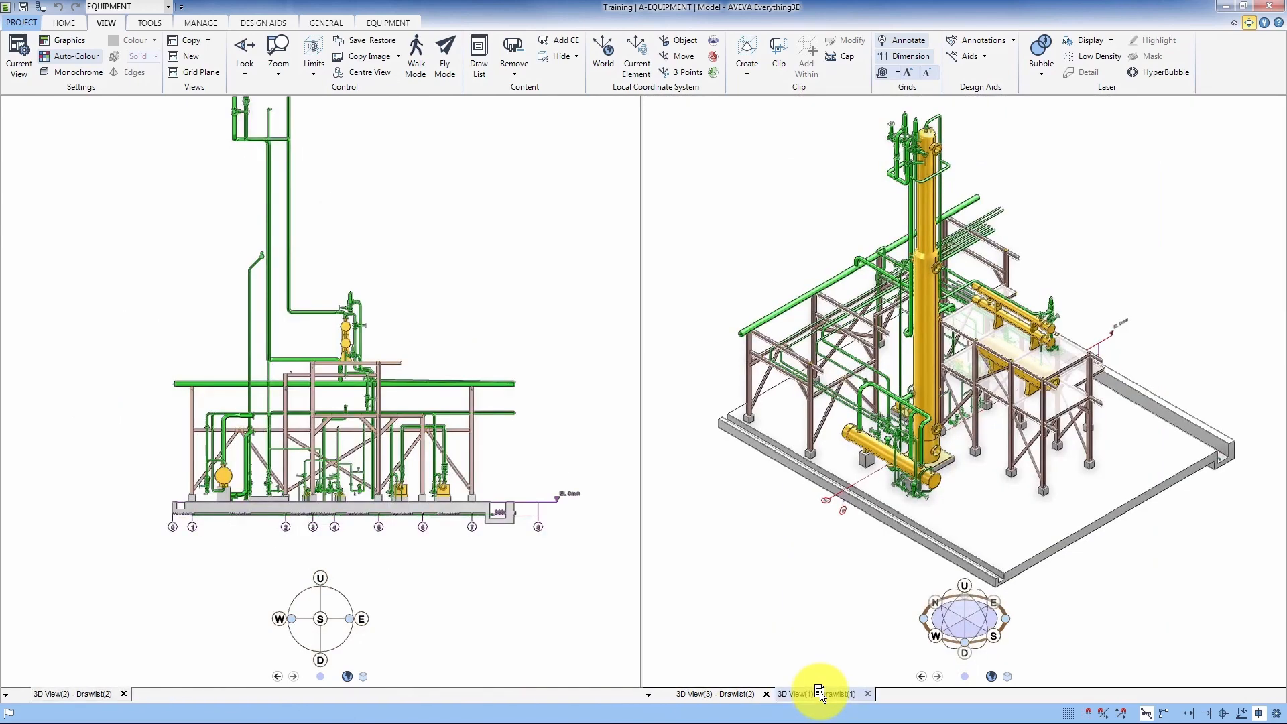
left_click(714, 694)
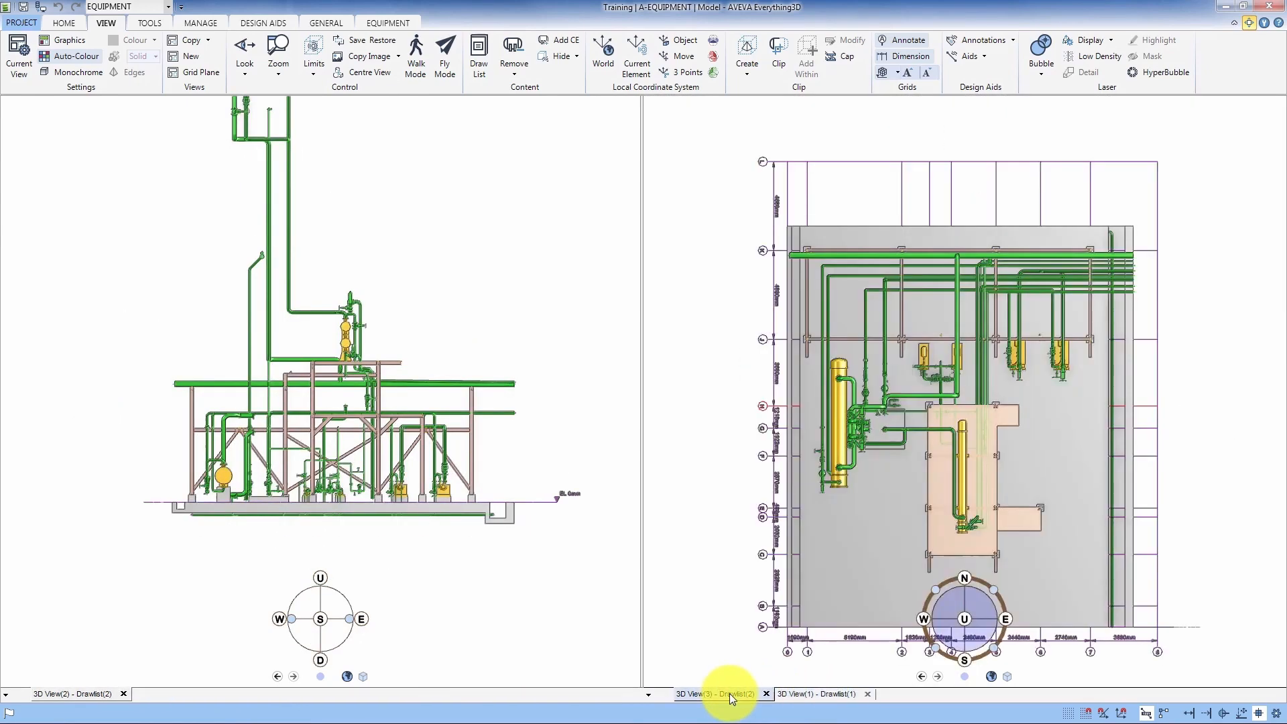
left_click(815, 694)
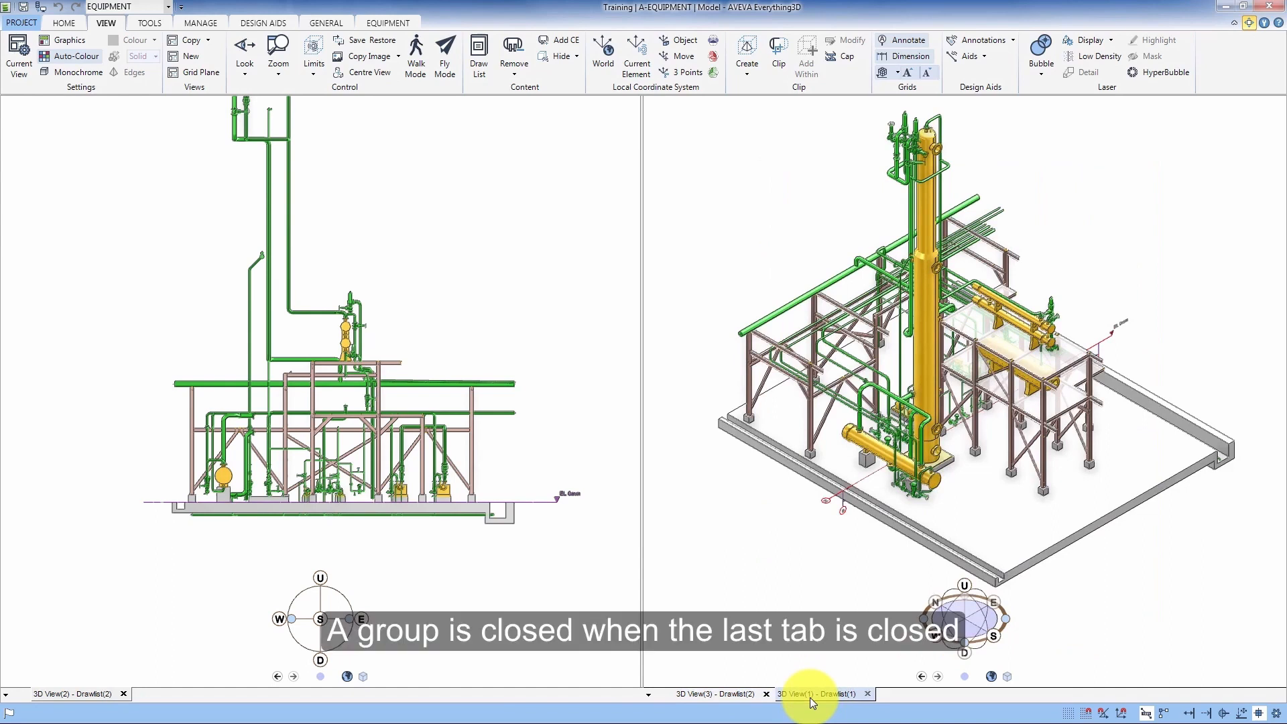